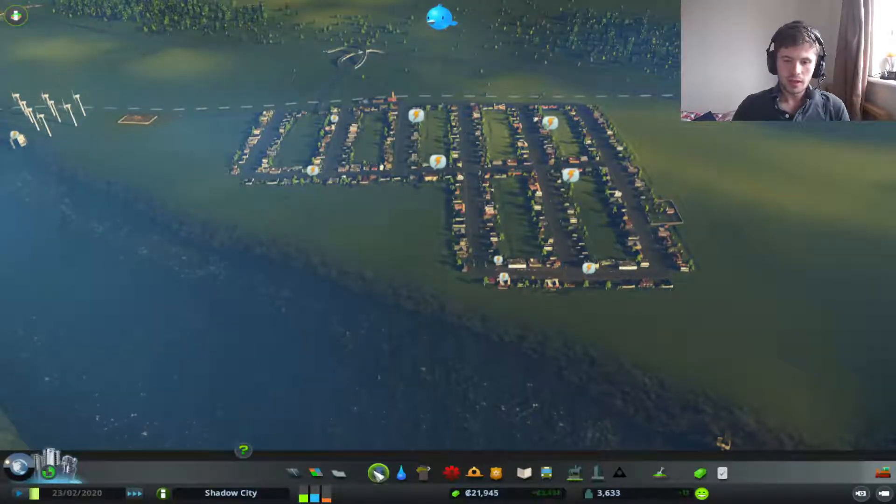
Bring up the Roads menu to pick the six-lane junction for the highway.
{"action": "left_click", "coordinate": [379, 480]}
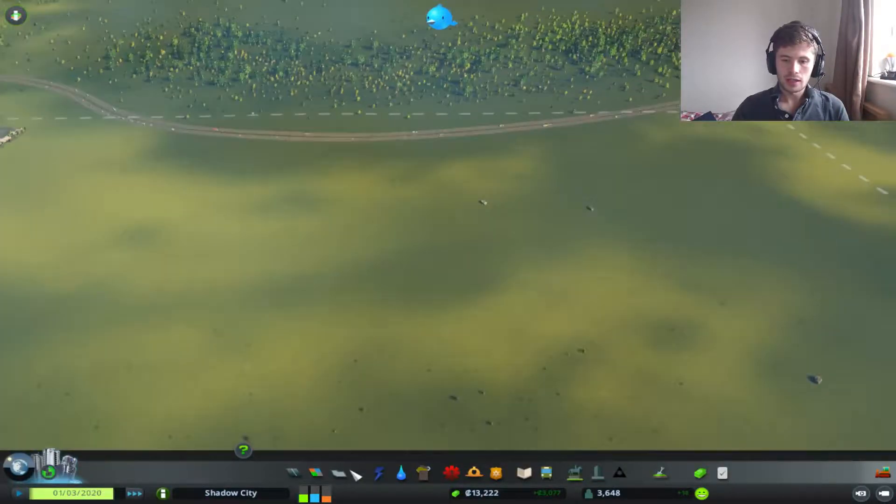
{"action": "left_click", "coordinate": [295, 472]}
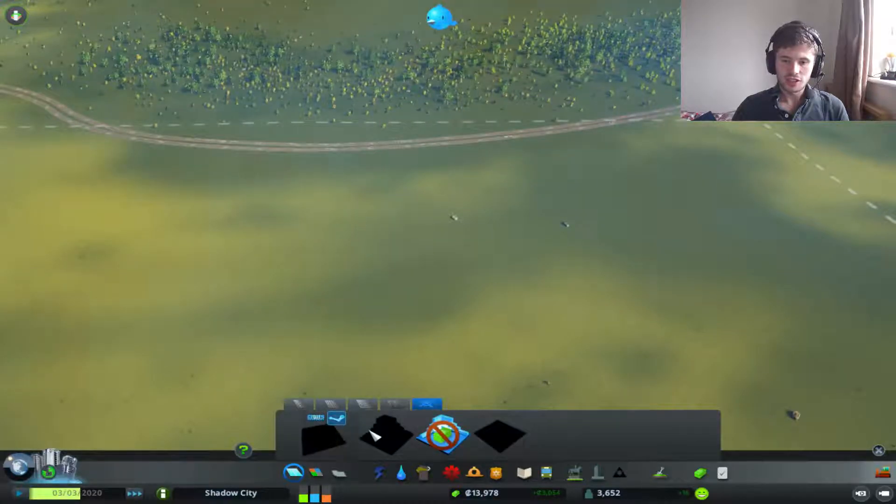
{"action": "mouse_move", "coordinate": [445, 441]}
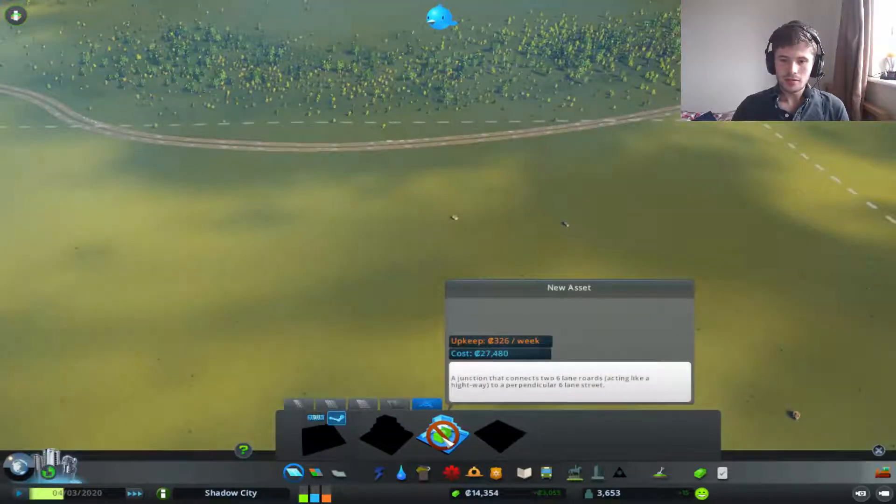
{"action": "mouse_move", "coordinate": [510, 443]}
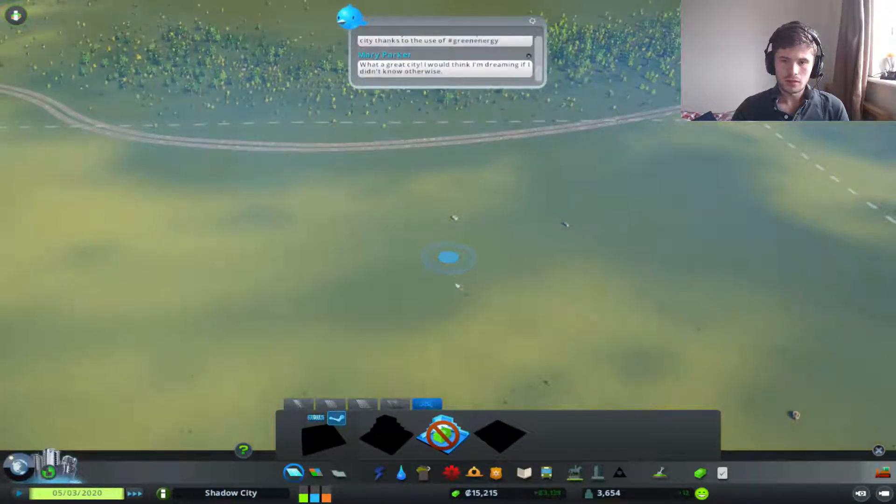
{"action": "mouse_move", "coordinate": [504, 440]}
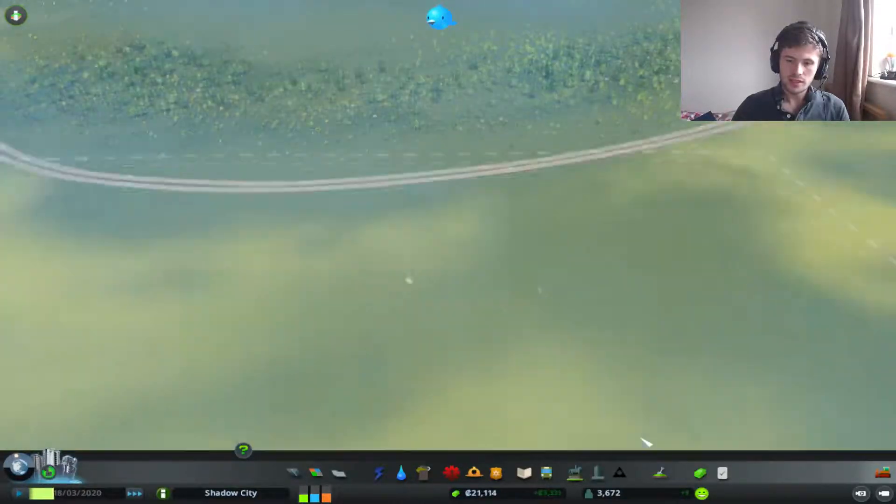
Lay a new two-lane looping street east of the existing grid.
{"action": "left_click", "coordinate": [296, 470]}
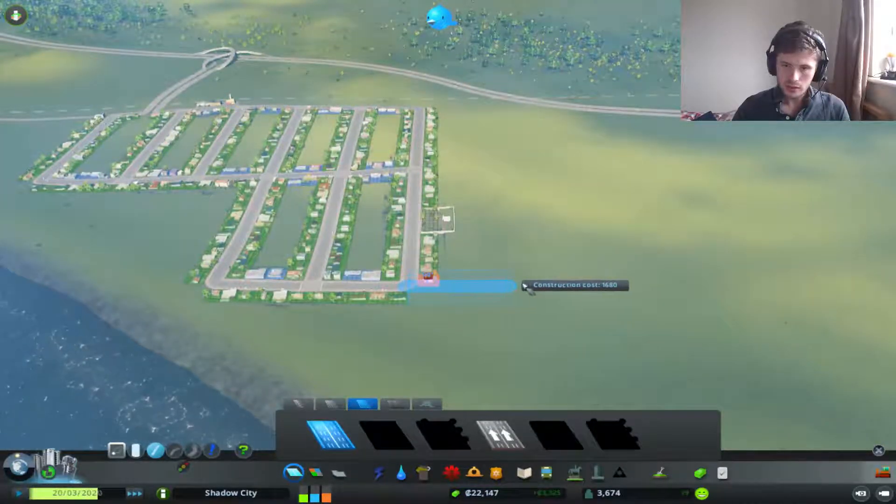
{"action": "left_click", "coordinate": [426, 281]}
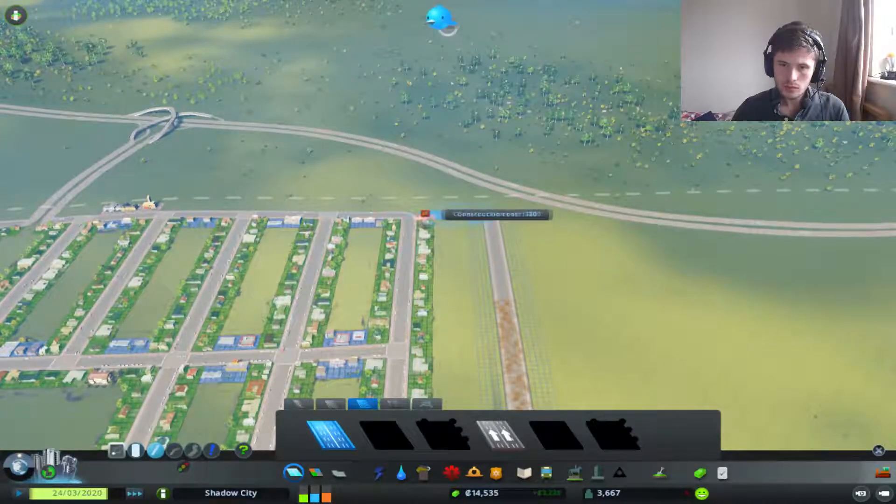
{"action": "left_click_drag", "start_coordinate": [426, 215], "coordinate": [509, 355]}
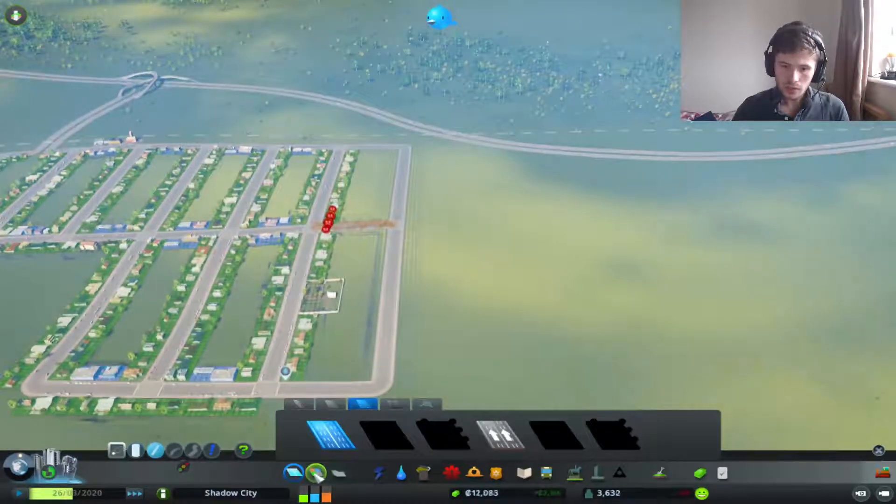
Review the Water & Sewage facilities, then switch to the Electricity buildings.
{"action": "left_click", "coordinate": [401, 477]}
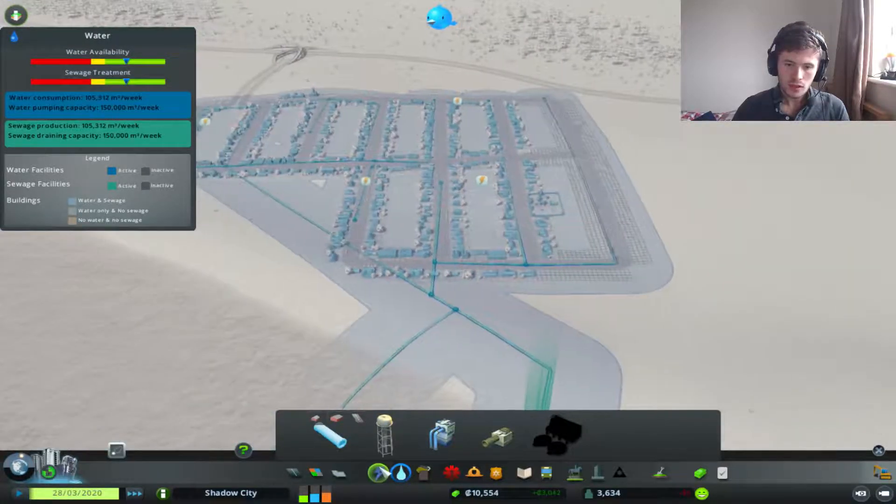
{"action": "left_click", "coordinate": [376, 481]}
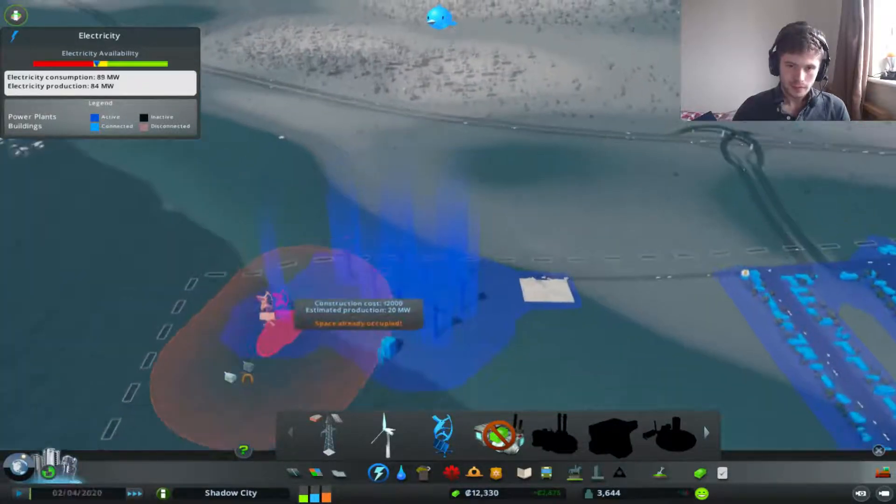
Place the power plant at the shoreline near the water's edge.
{"action": "left_click", "coordinate": [268, 314]}
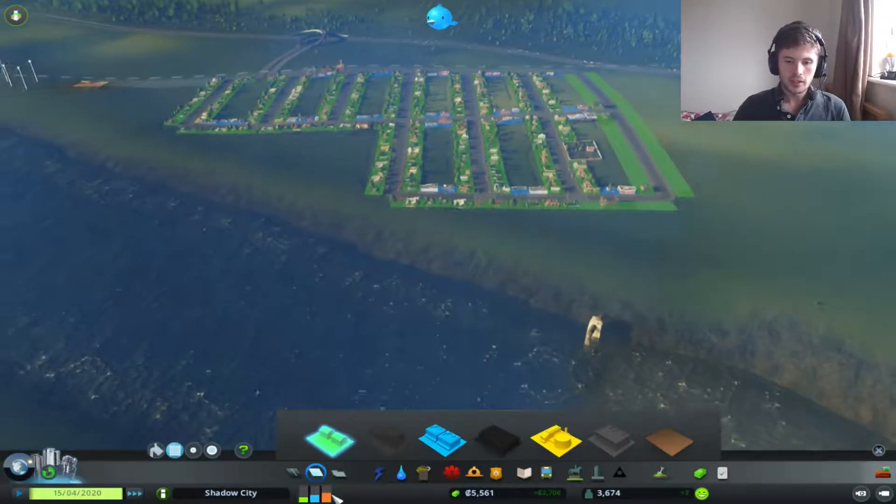
Check electricity coverage and fire services before letting the simulation run into night.
{"action": "left_click", "coordinate": [380, 476]}
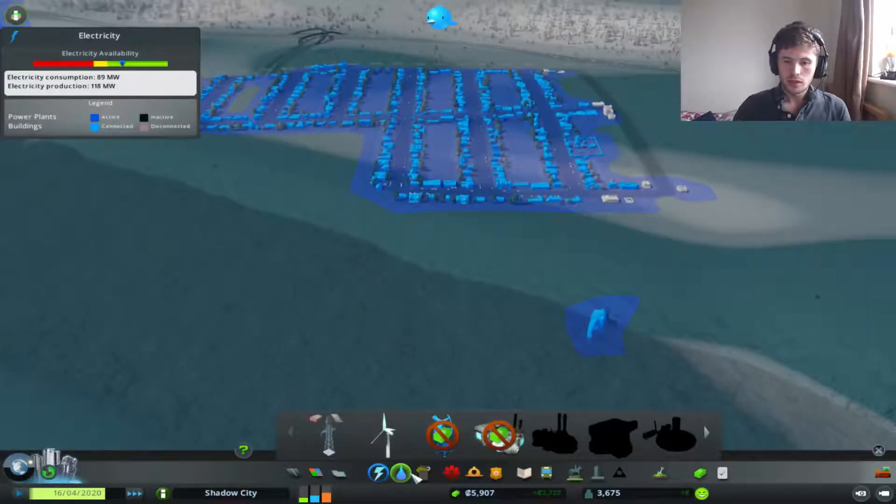
{"action": "left_click", "coordinate": [469, 472]}
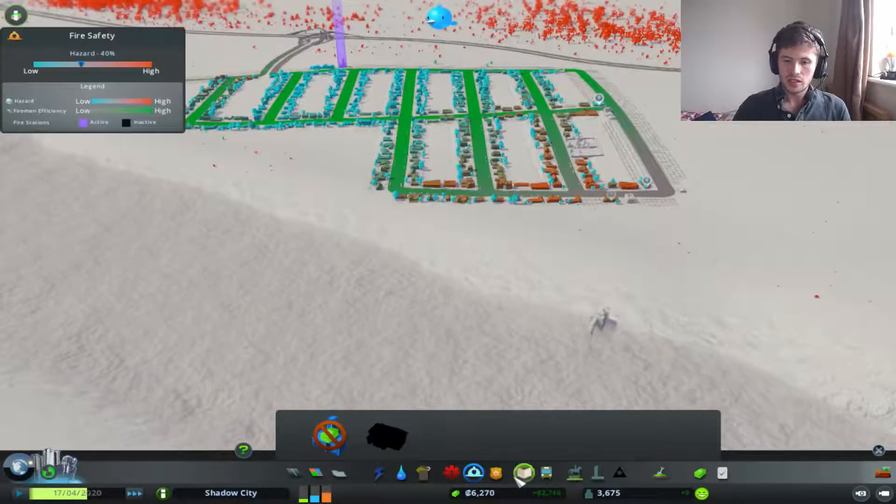
{"action": "left_click", "coordinate": [547, 475]}
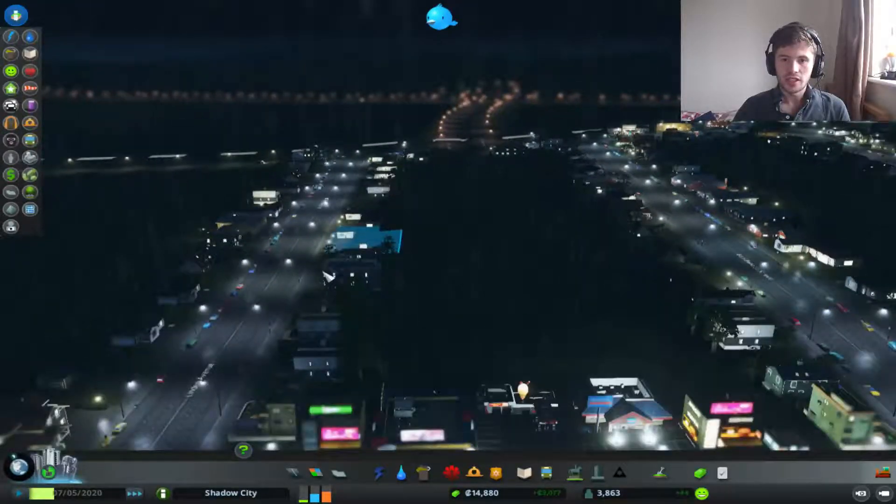
{"action": "left_click", "coordinate": [439, 18]}
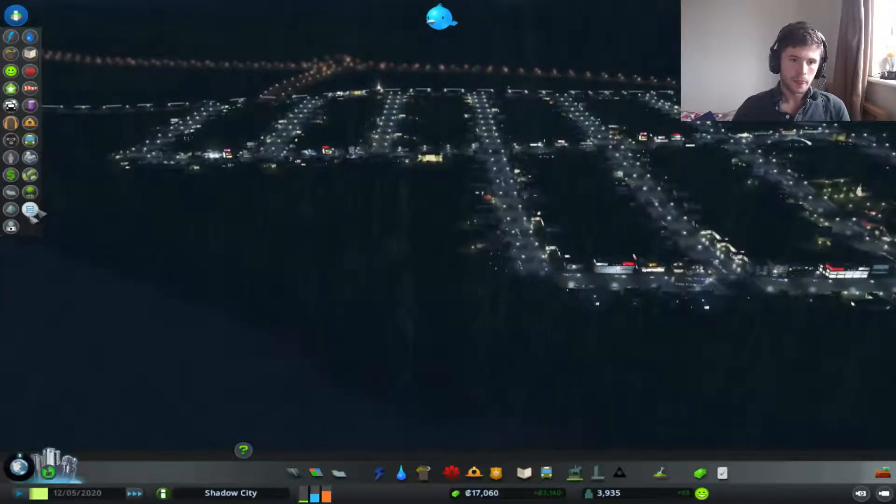
{"action": "left_click", "coordinate": [30, 209]}
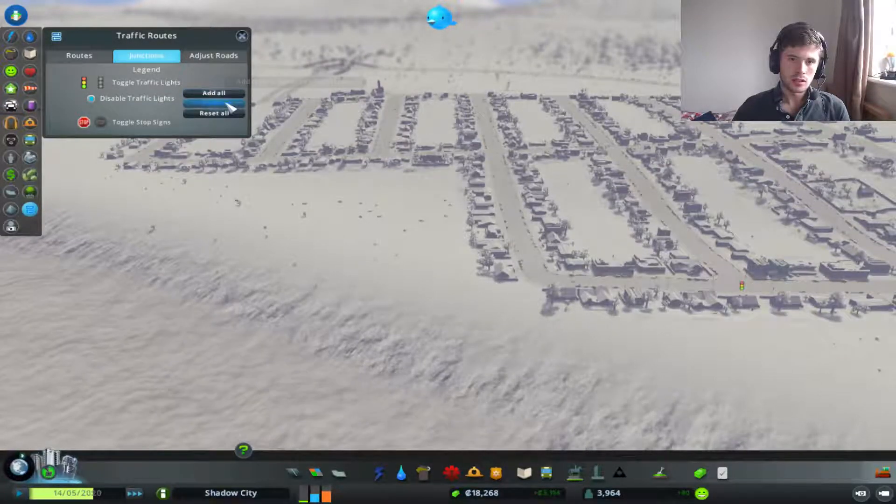
{"action": "left_click", "coordinate": [214, 56]}
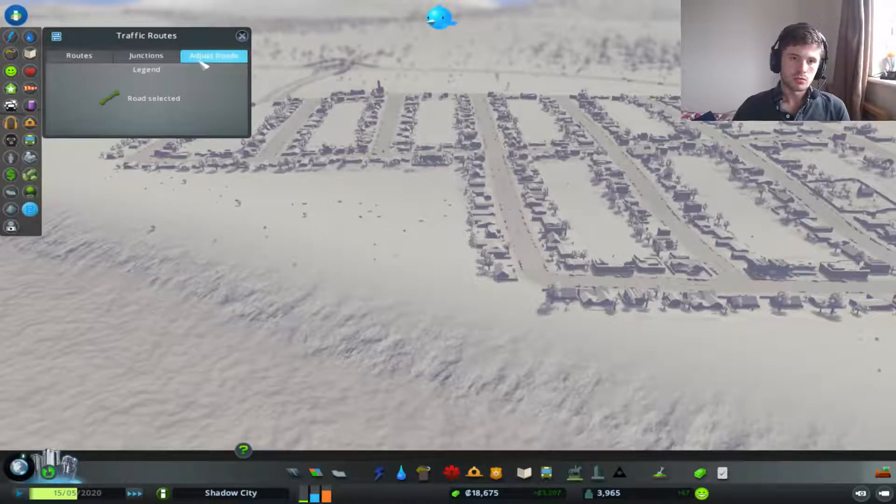
{"action": "left_click", "coordinate": [79, 56]}
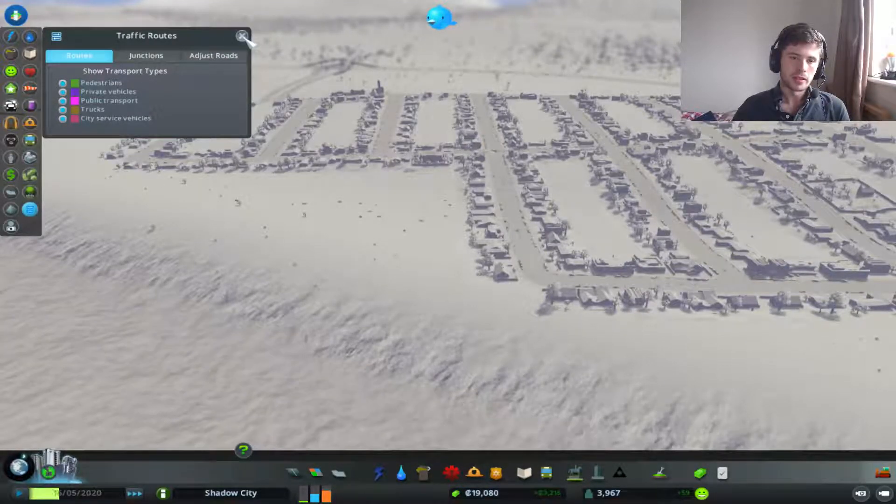
{"action": "left_click", "coordinate": [11, 174]}
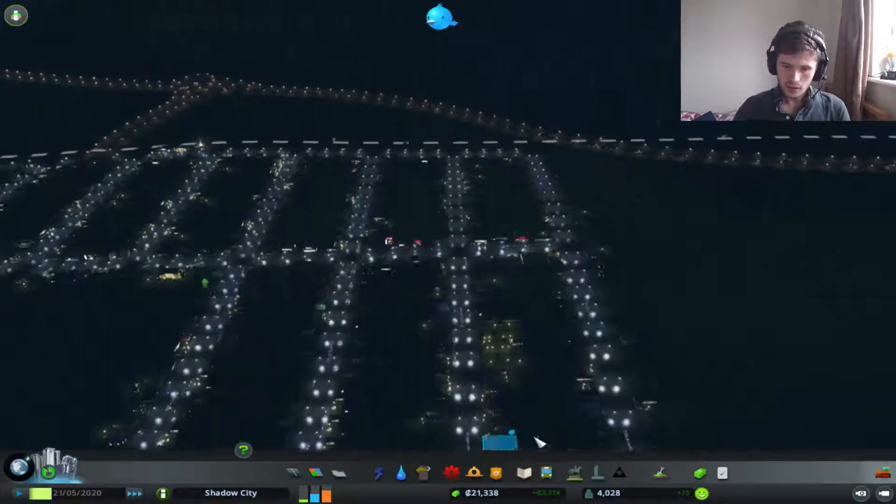
{"action": "left_click", "coordinate": [546, 478]}
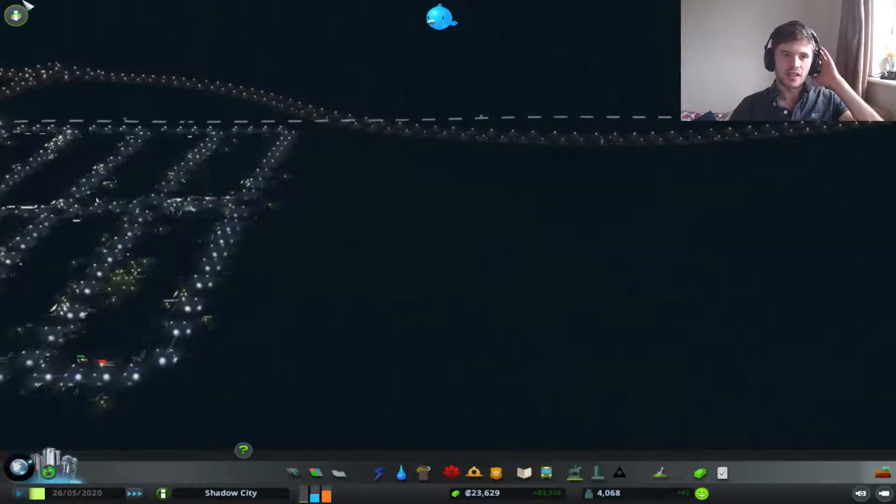
{"action": "left_click", "coordinate": [15, 14]}
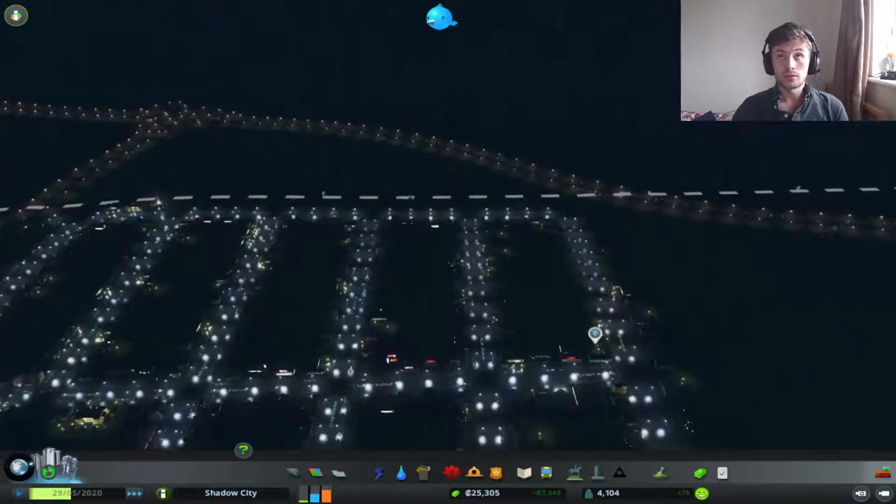
{"action": "key", "text": "Escape"}
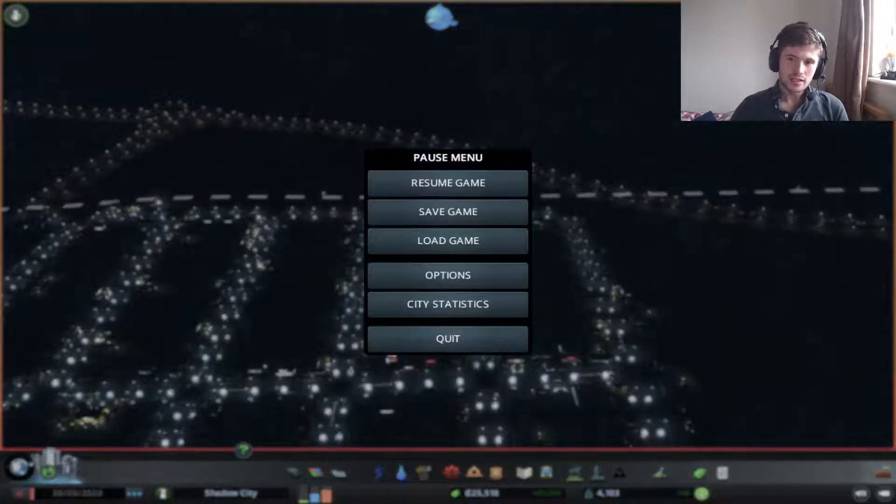
{"action": "left_click", "coordinate": [449, 183]}
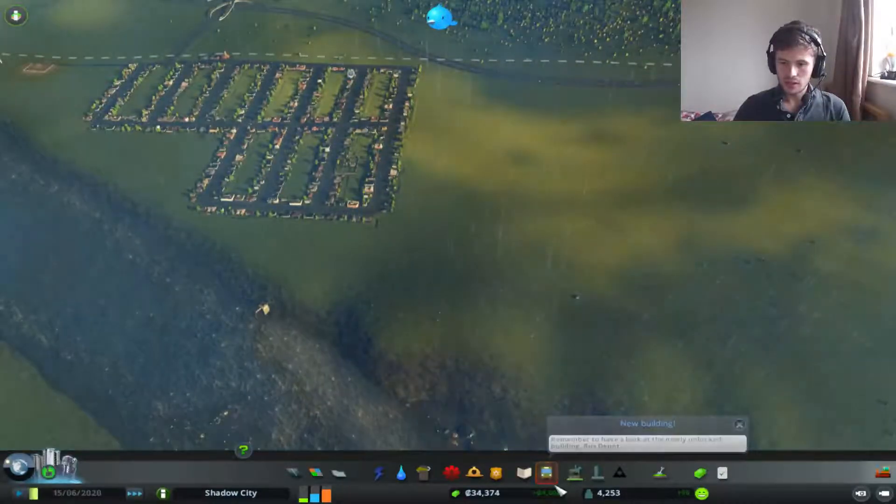
Bring up the Public Transport options to begin a second bus line.
{"action": "left_click", "coordinate": [546, 475]}
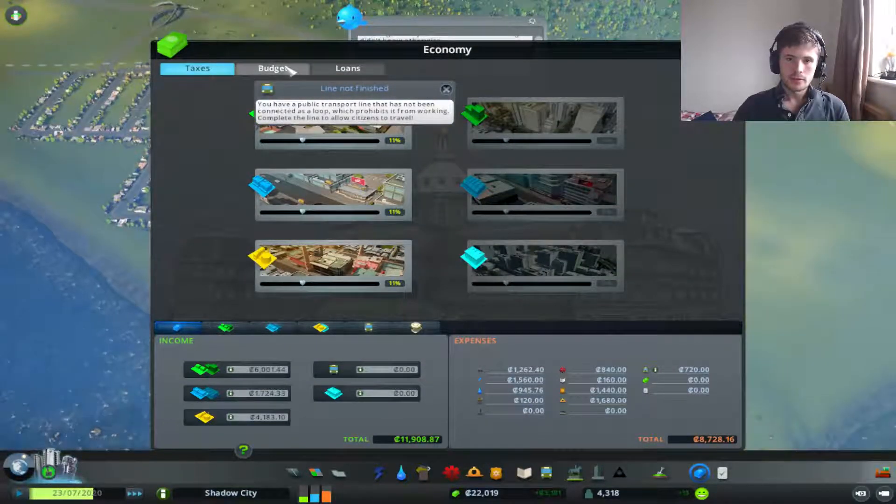
Close the Economy overview to start placing the new landfill.
{"action": "left_click", "coordinate": [273, 69]}
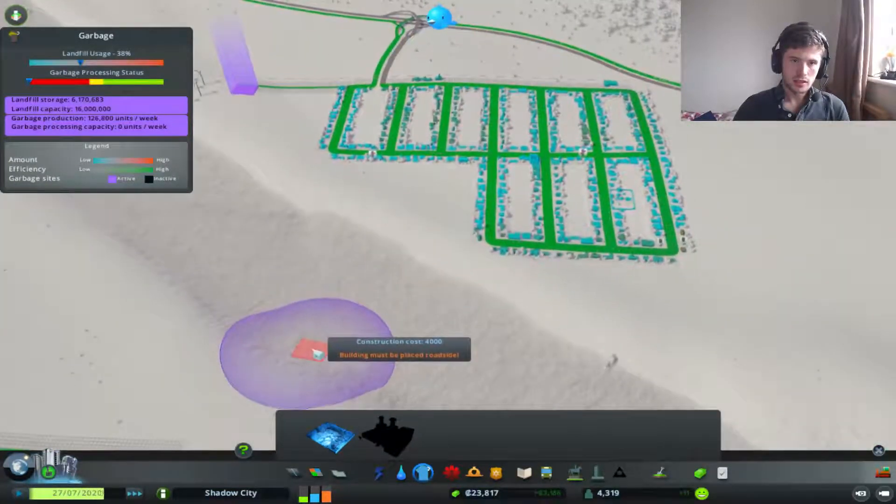
{"action": "mouse_move", "coordinate": [393, 443]}
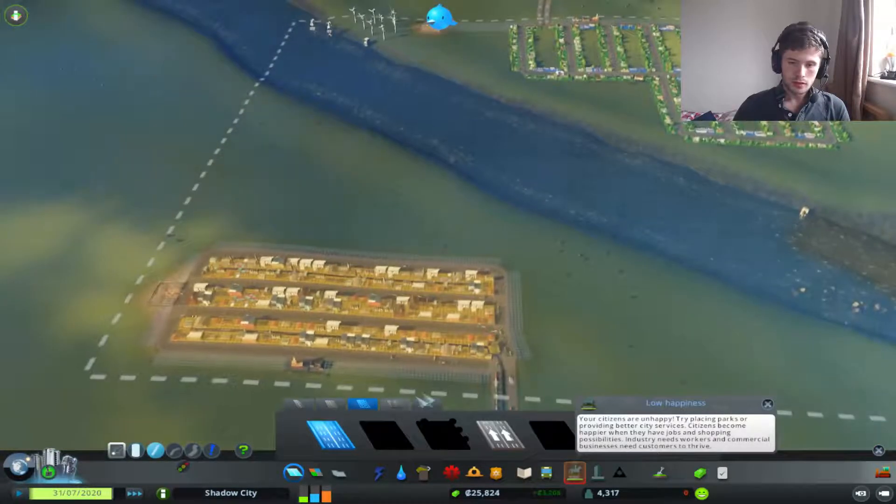
Draw a road across the empty land toward the city and bring up the Economy panel.
{"action": "left_click", "coordinate": [767, 403]}
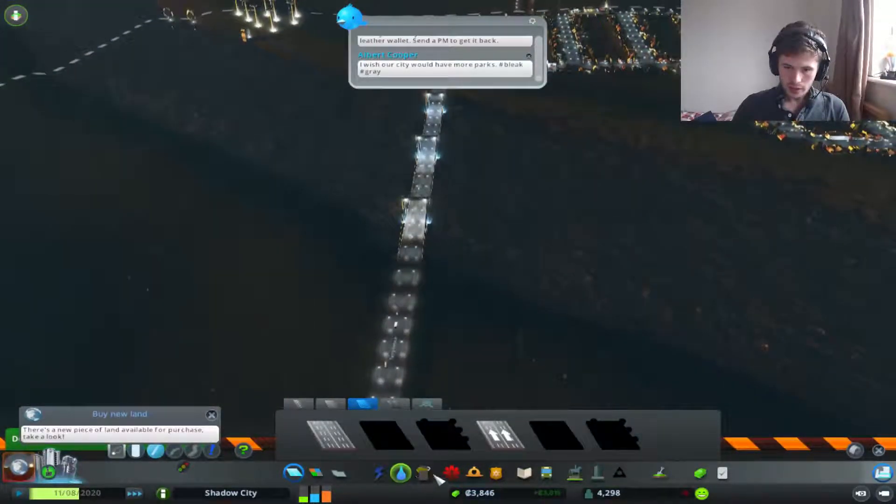
{"action": "left_click", "coordinate": [545, 484]}
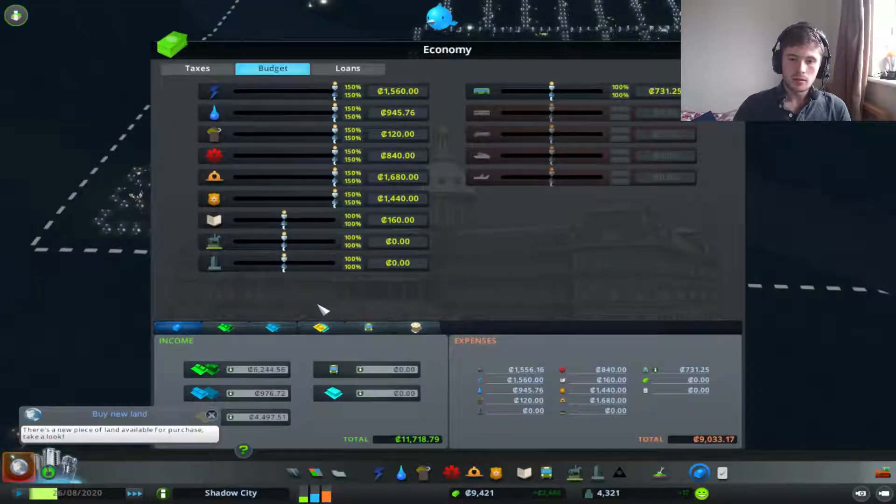
Close the budget overview to return to the night view of the new road.
{"action": "left_click", "coordinate": [368, 329]}
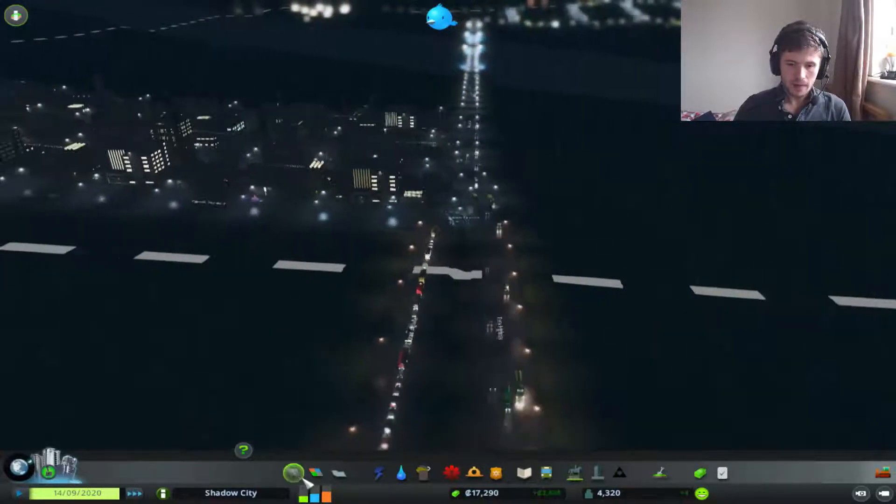
{"action": "left_click", "coordinate": [293, 475]}
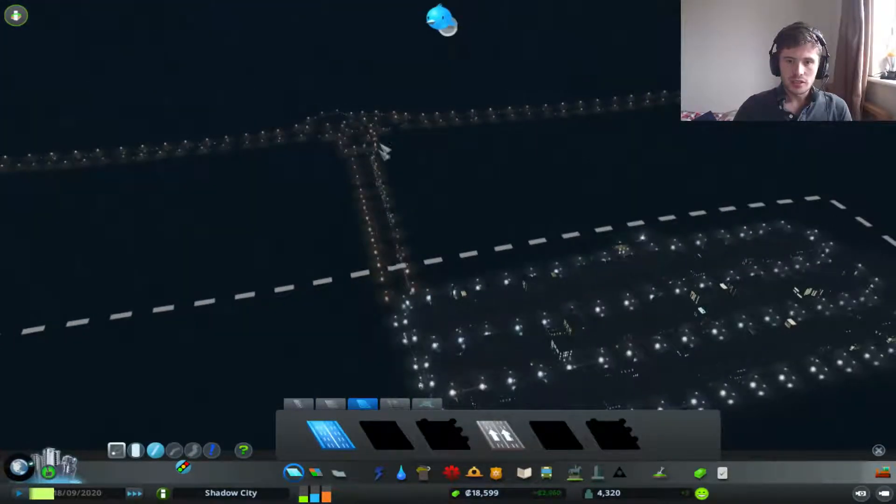
{"action": "left_click", "coordinate": [15, 15]}
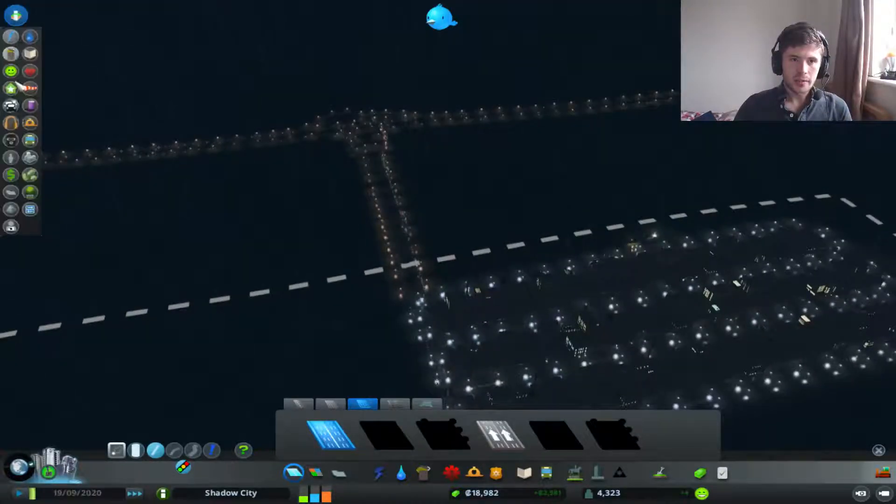
{"action": "left_click", "coordinate": [10, 103]}
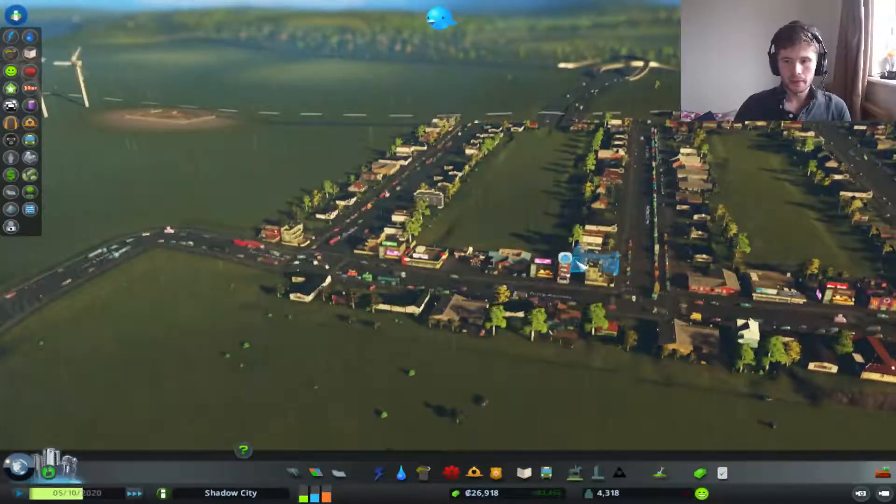
{"action": "left_click", "coordinate": [590, 265]}
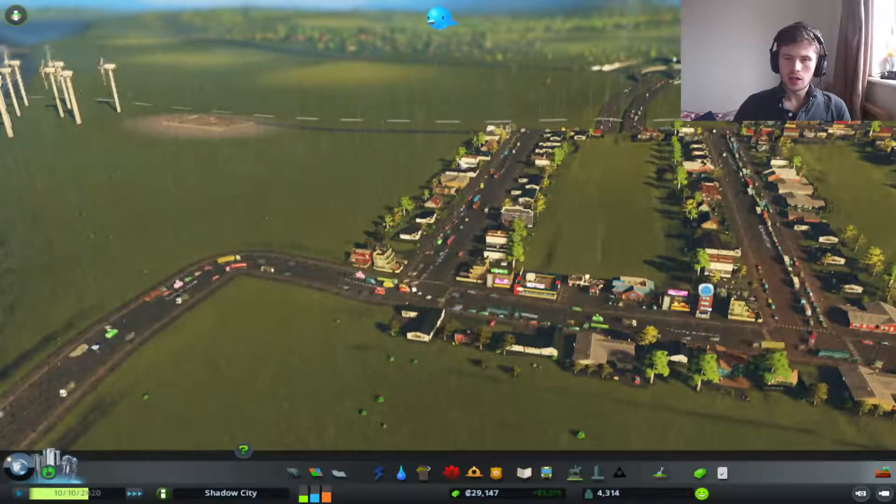
Review elementary and high school coverage and the high school's 231-student enrolment.
{"action": "left_click", "coordinate": [524, 473]}
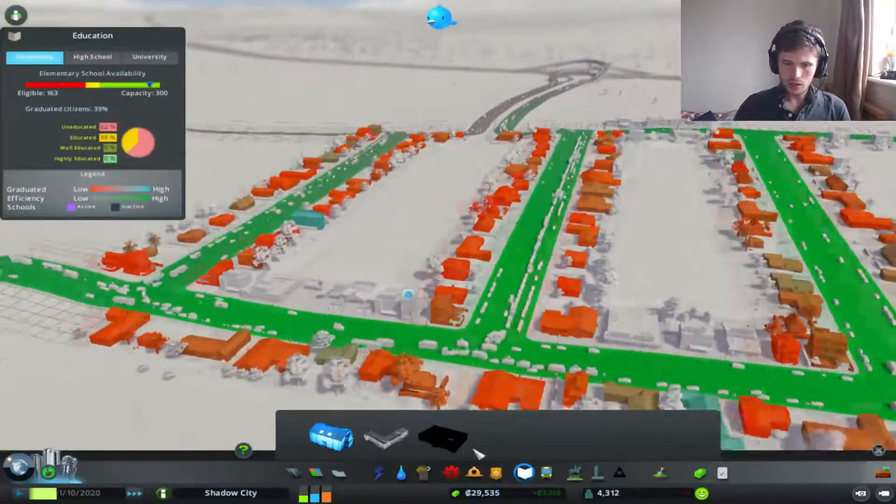
{"action": "left_click", "coordinate": [92, 57]}
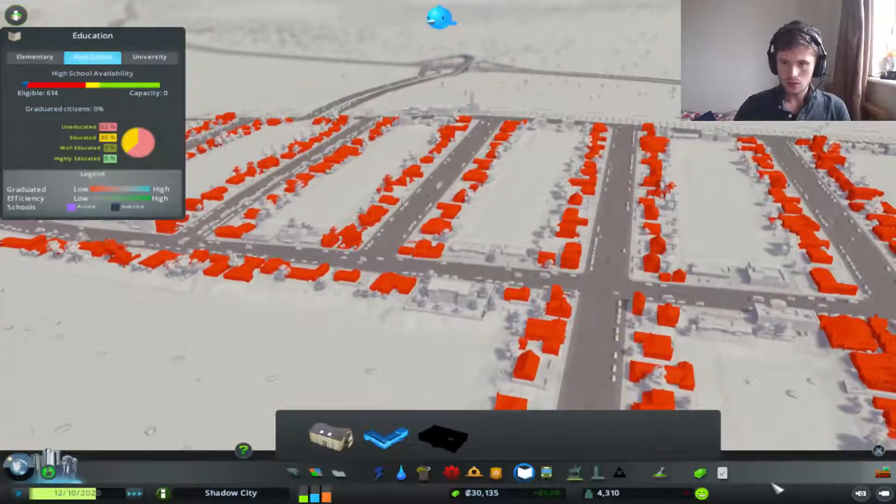
{"action": "left_click", "coordinate": [33, 57]}
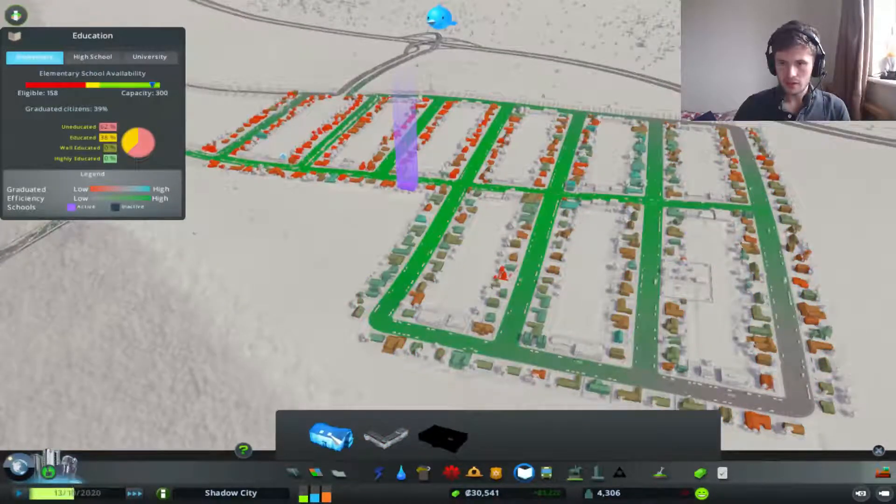
{"action": "left_click", "coordinate": [92, 57]}
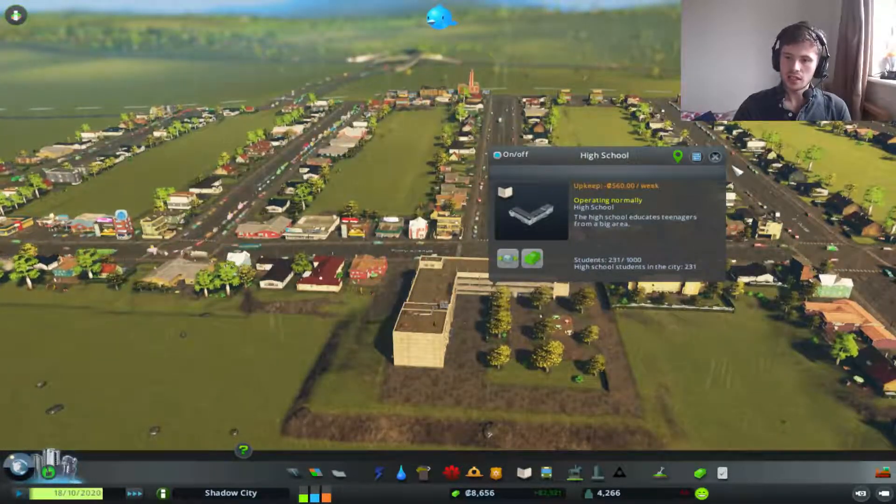
{"action": "left_click", "coordinate": [714, 156]}
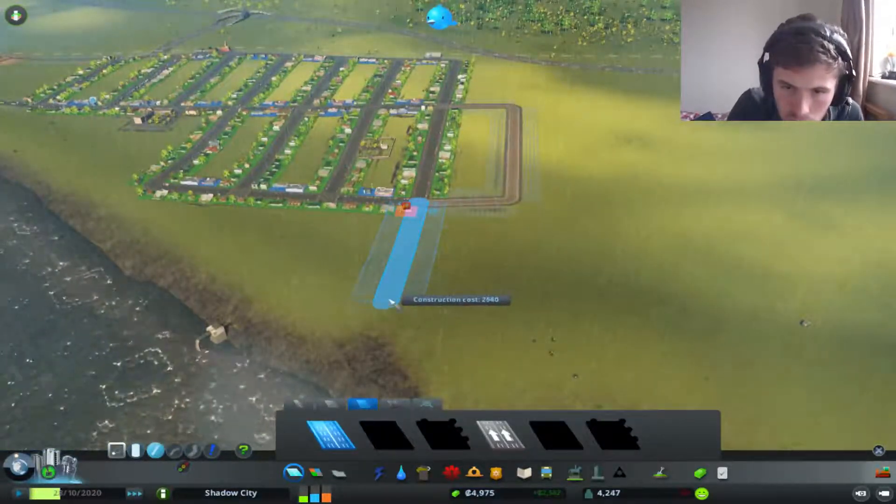
Lay the new road south of the grid and extend it into a loop, then check water coverage.
{"action": "left_click", "coordinate": [381, 308]}
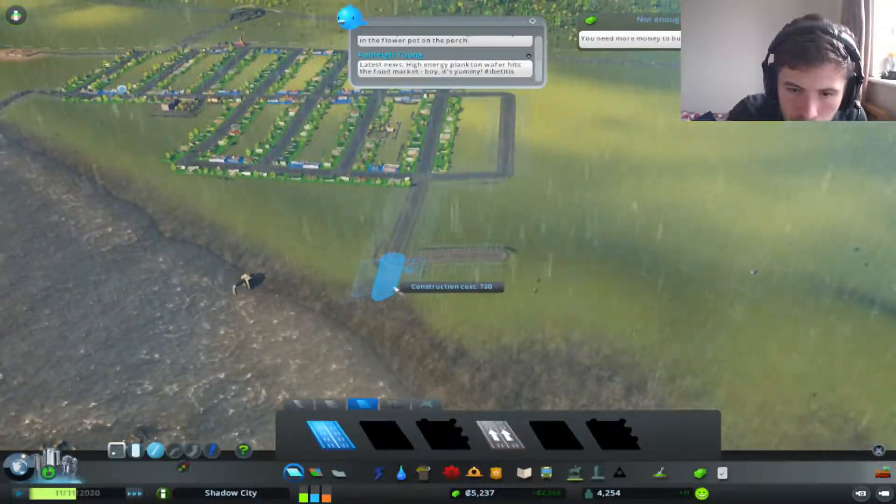
{"action": "left_click", "coordinate": [382, 281]}
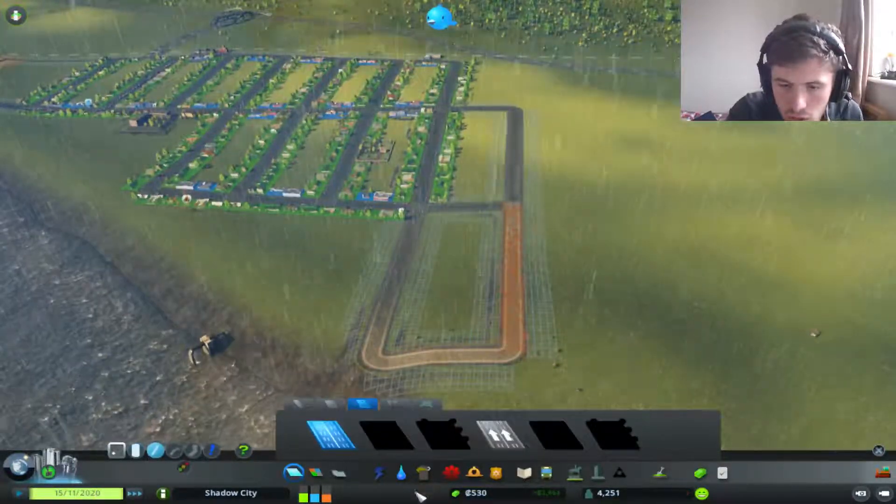
{"action": "left_click", "coordinate": [402, 475]}
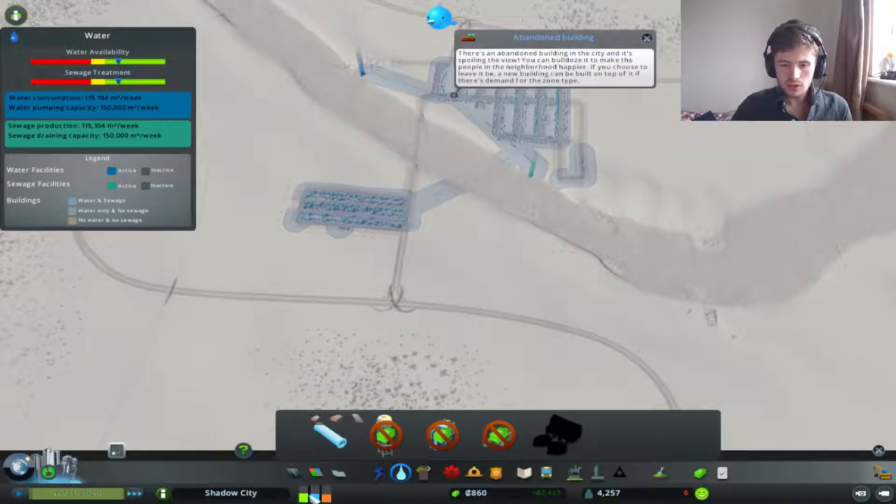
Dismiss the abandoned building notice, view electricity coverage, then close the info view.
{"action": "left_click", "coordinate": [647, 37]}
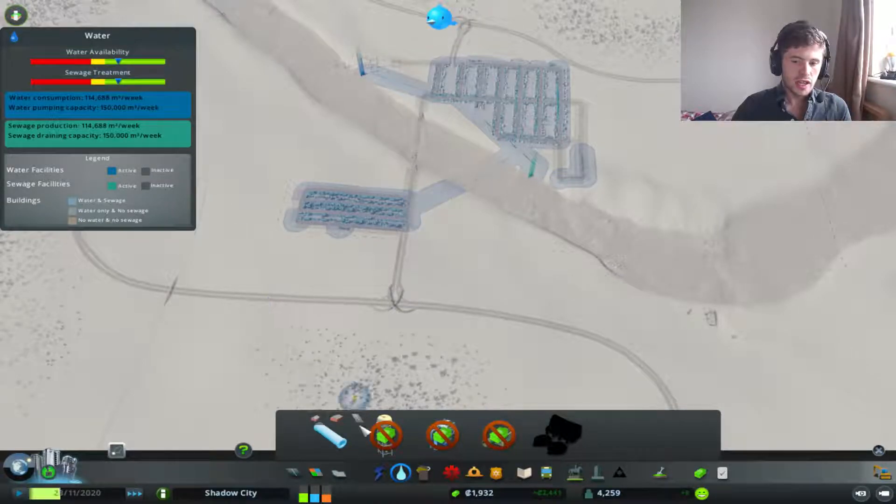
{"action": "left_click", "coordinate": [383, 472]}
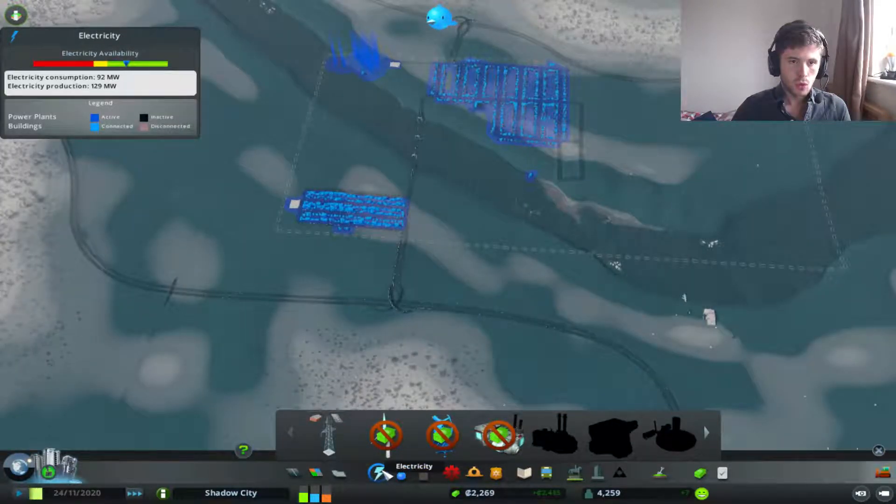
{"action": "left_click", "coordinate": [396, 481]}
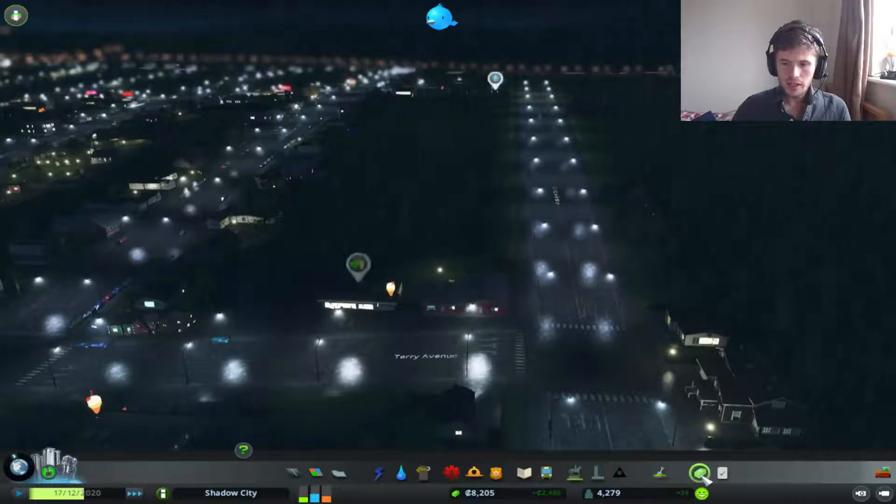
Review the budget overview, available loans and residential zone income in the Economy panel.
{"action": "left_click", "coordinate": [703, 473]}
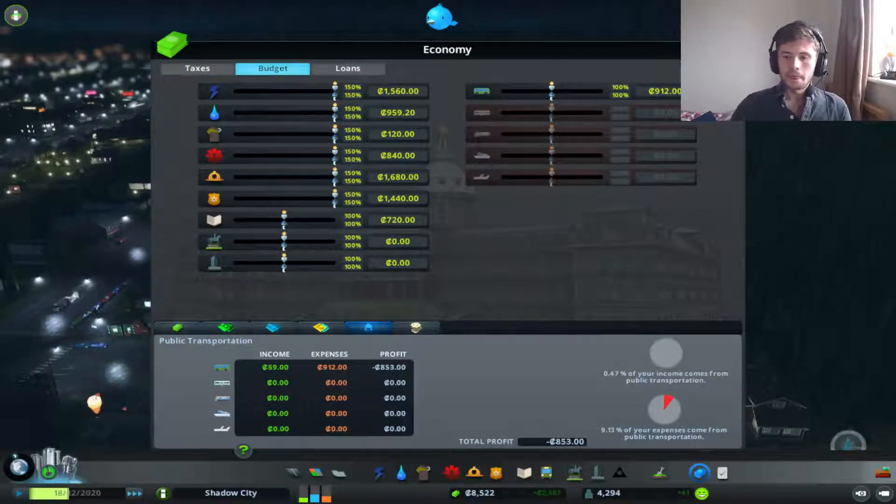
{"action": "left_click", "coordinate": [347, 69]}
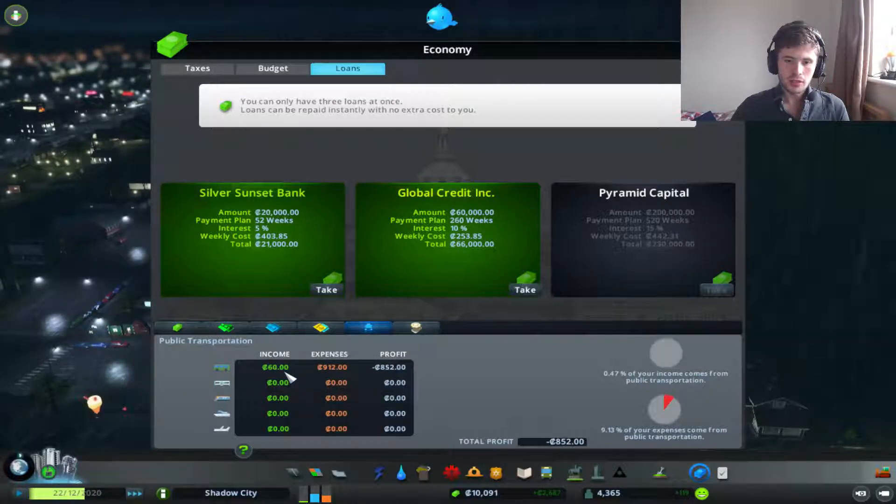
{"action": "left_click", "coordinate": [224, 329]}
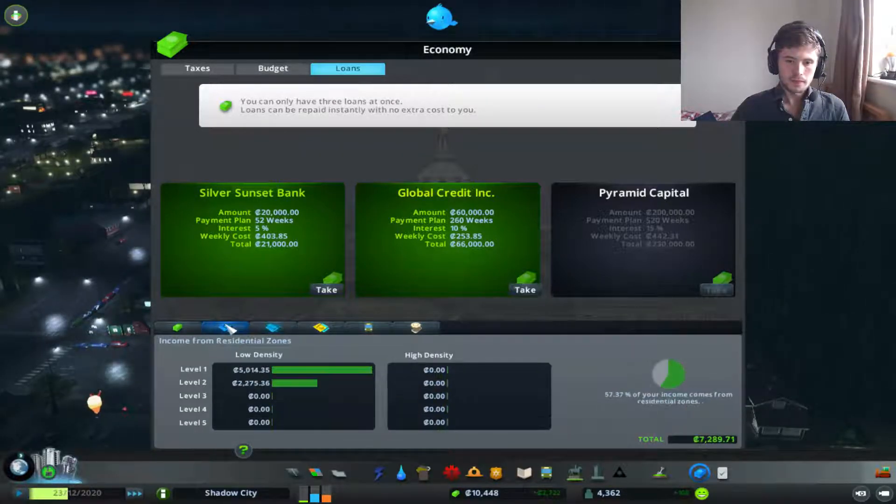
{"action": "left_click", "coordinate": [181, 328]}
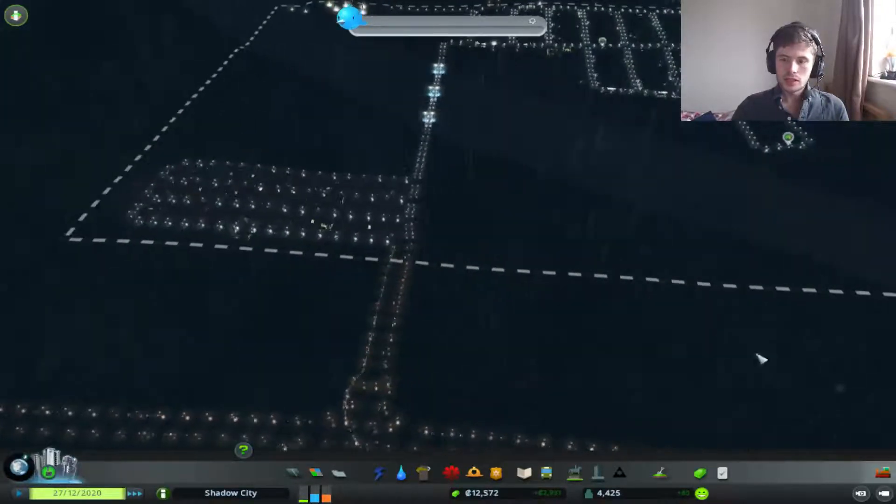
Close the Chirper message feed to view the lit-up streets at night.
{"action": "left_click", "coordinate": [723, 474]}
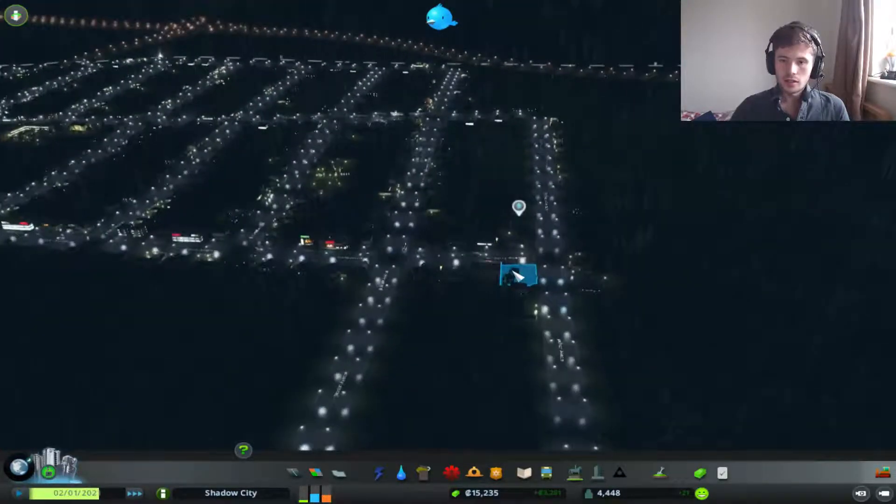
Show the Water & Sewage info view with the water building options.
{"action": "left_click", "coordinate": [401, 476]}
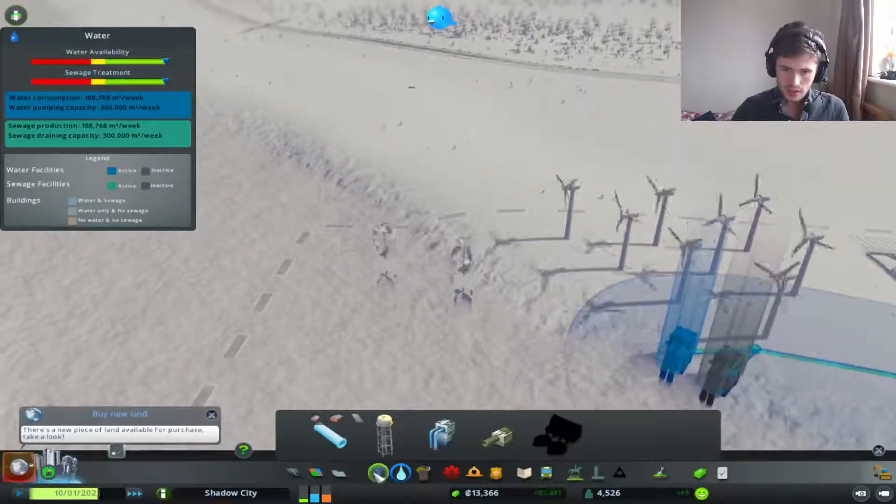
Close the water info view and build panel to return to the wind turbines by the road.
{"action": "left_click", "coordinate": [379, 471]}
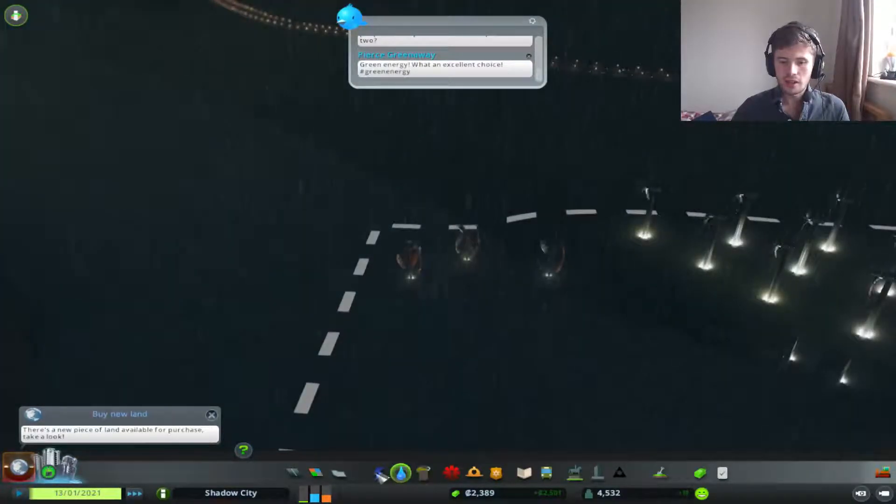
{"action": "left_click", "coordinate": [382, 479]}
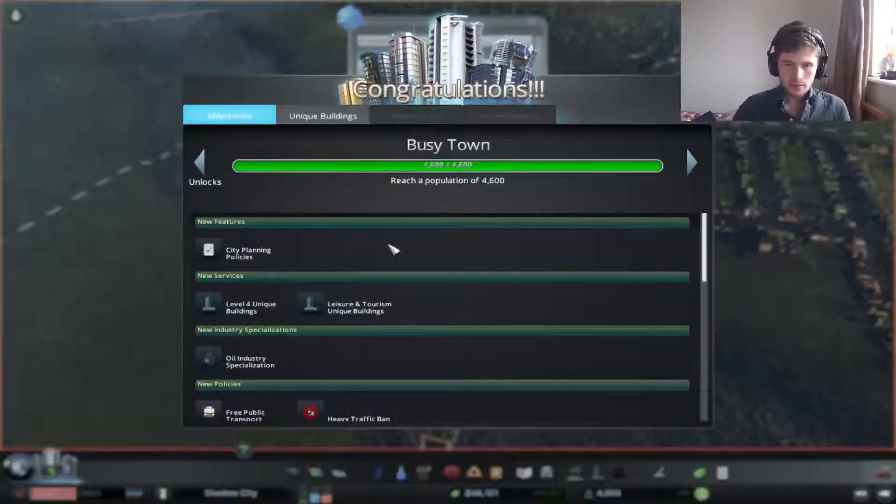
Scroll through the Busy Town milestone unlocks in the Congratulations dialog.
{"action": "scroll", "scroll_direction": "down", "scroll_amount": 3}
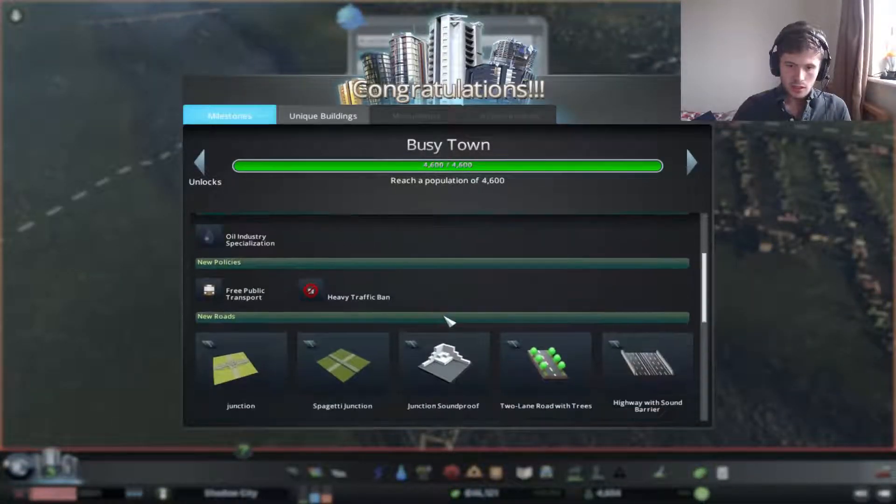
{"action": "scroll", "scroll_direction": "down", "scroll_amount": 3}
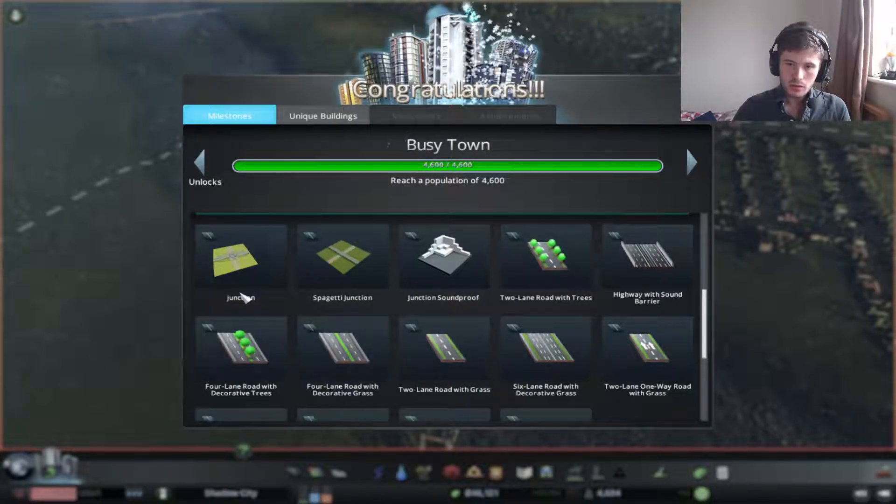
{"action": "mouse_move", "coordinate": [272, 264]}
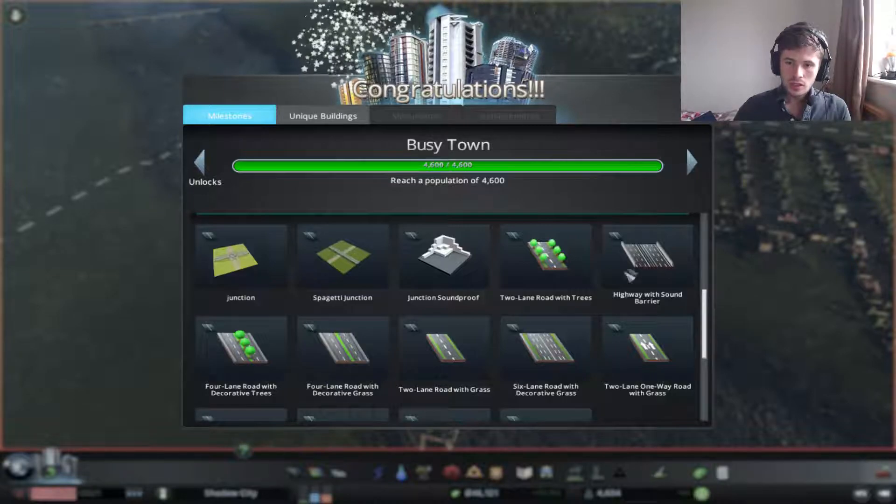
{"action": "scroll", "scroll_direction": "down", "scroll_amount": 3}
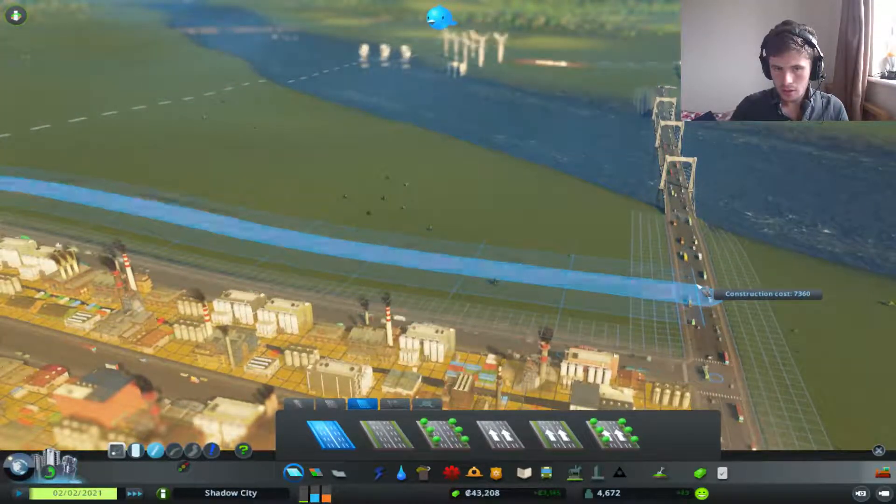
Place the highway along the industrial district ending at the river bridge.
{"action": "left_click", "coordinate": [398, 476]}
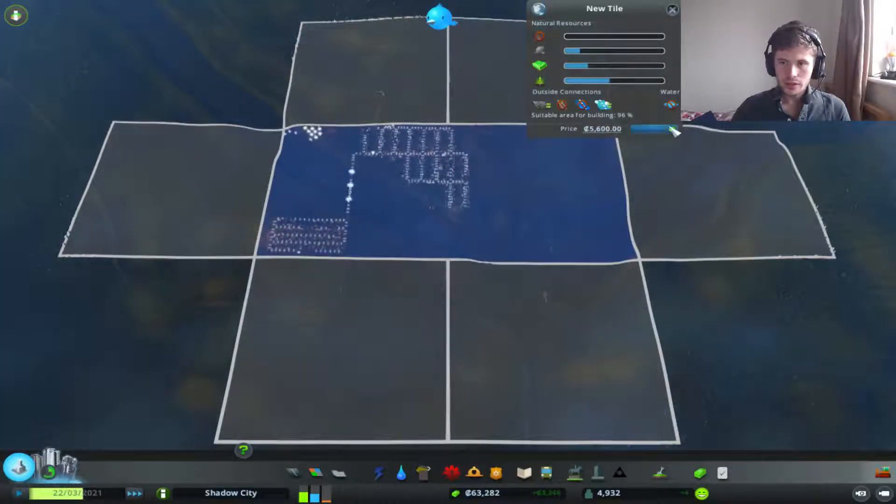
Purchase the adjoining land tile for ₡5,600.
{"action": "left_click", "coordinate": [648, 129]}
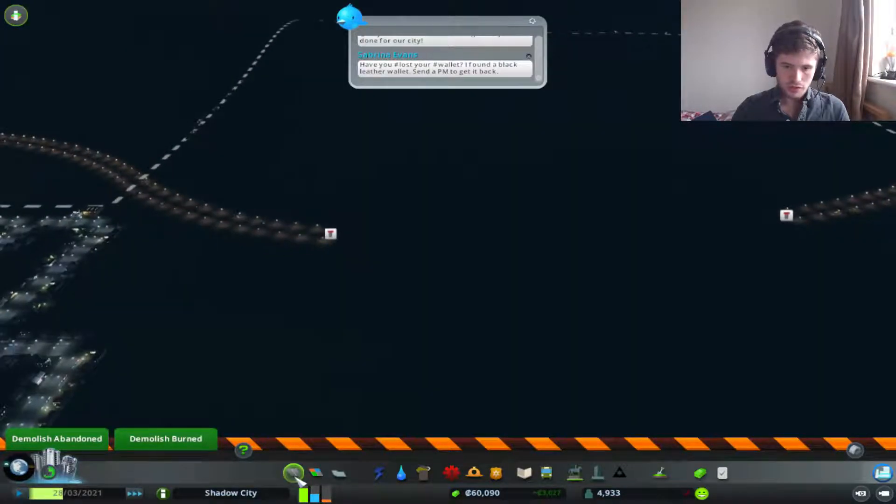
Bring up the Roads building panel, leaving demolition mode.
{"action": "left_click", "coordinate": [293, 471]}
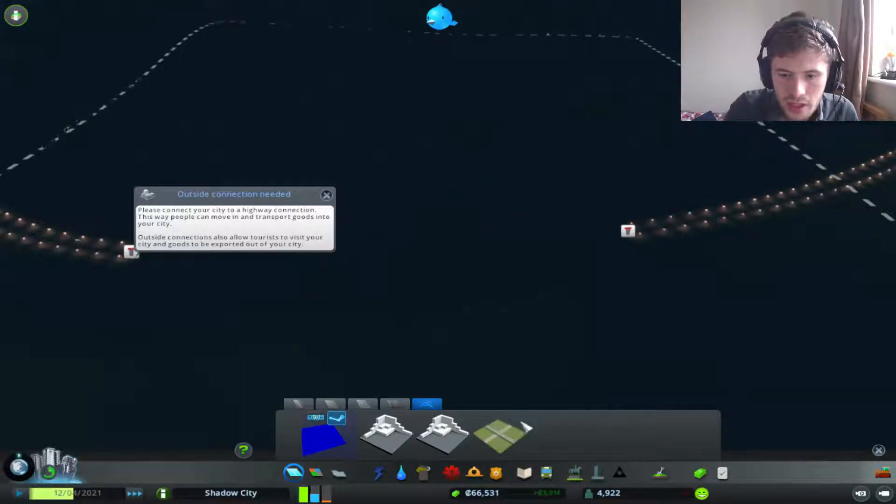
Choose the newly unlocked flat junction interchange from the Interchanges list.
{"action": "left_click", "coordinate": [501, 434]}
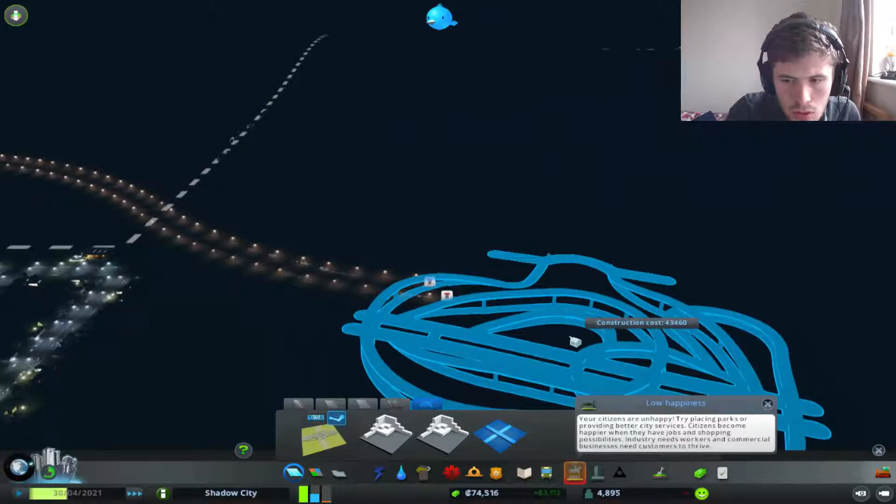
Place the large interchange (43,460) in the empty land east of the city.
{"action": "left_click", "coordinate": [441, 19]}
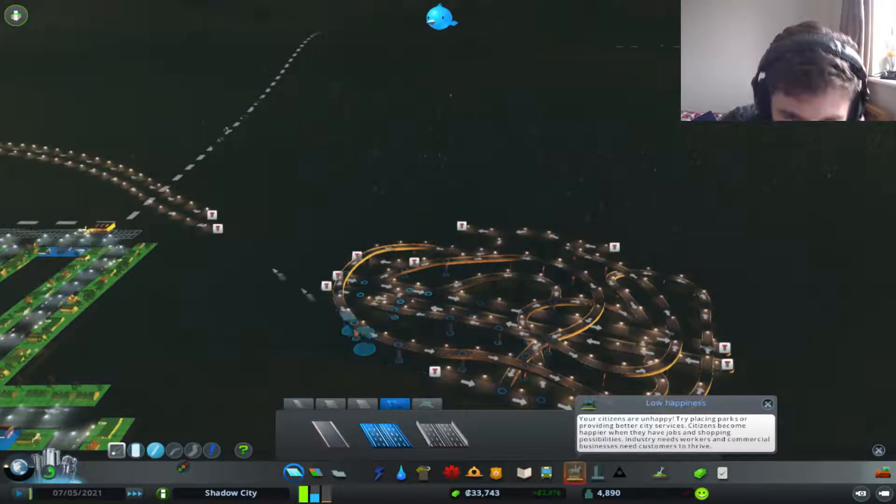
Turn the view to look across the new interchange before laying highway.
{"action": "left_click_drag", "start_coordinate": [215, 227], "coordinate": [338, 289]}
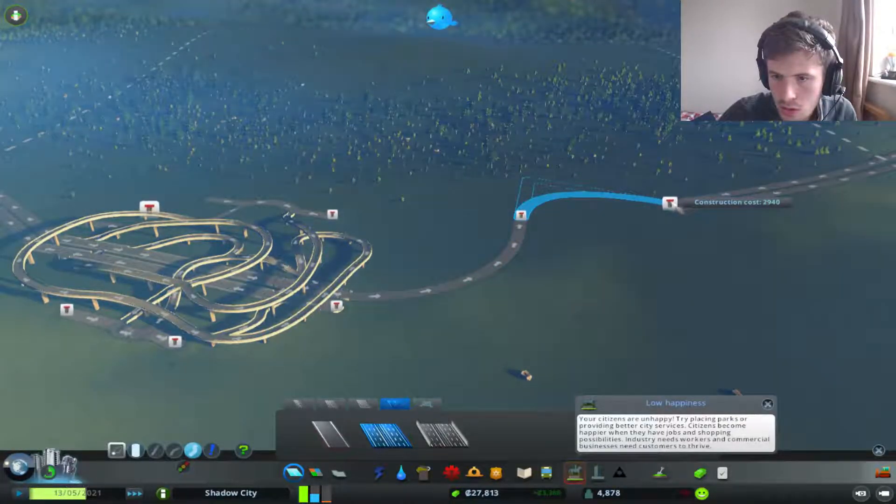
Build the curved highway stretch from the interchange toward the existing highway.
{"action": "left_click", "coordinate": [668, 204]}
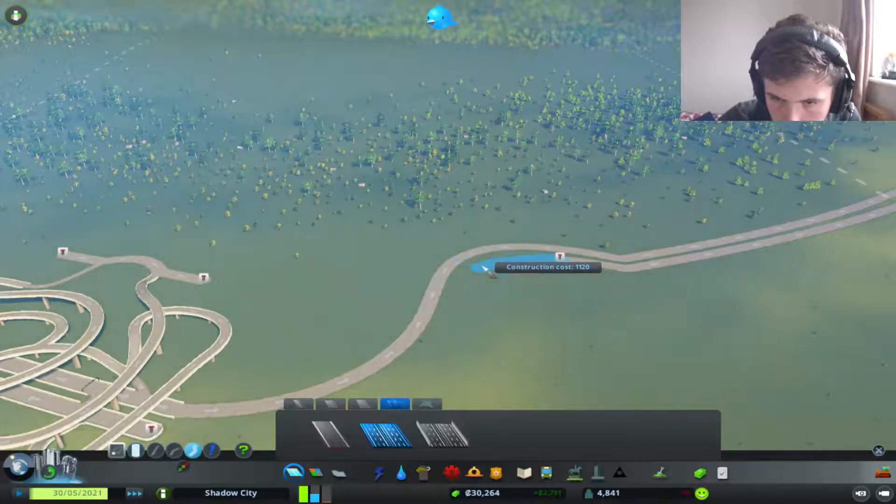
Join the new highway onto the existing one and build the main road down toward the shore.
{"action": "left_click", "coordinate": [488, 277]}
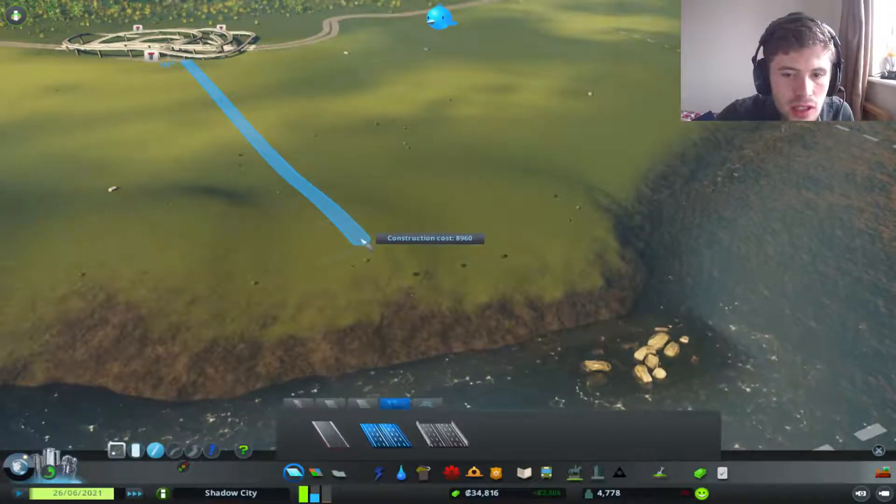
{"action": "left_click", "coordinate": [361, 242]}
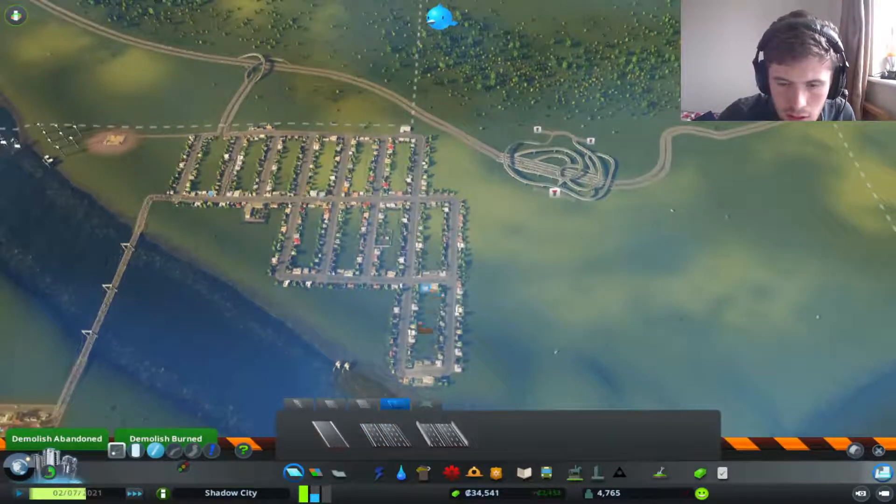
Lay a curved link road off the junction and finish it heading south.
{"action": "left_click", "coordinate": [393, 441]}
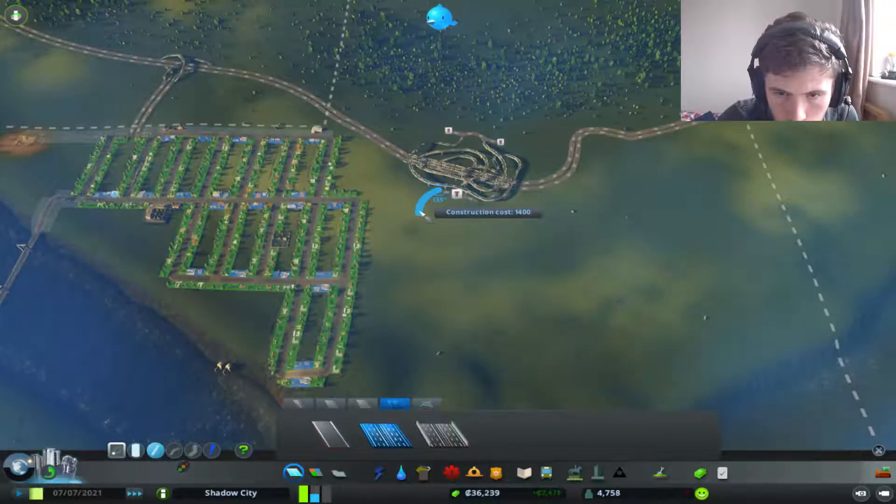
{"action": "left_click", "coordinate": [420, 222]}
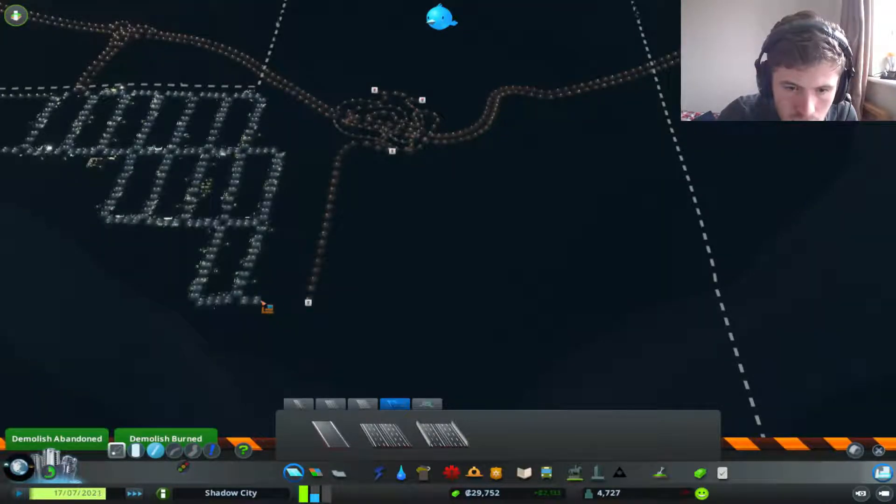
{"action": "left_click", "coordinate": [386, 438]}
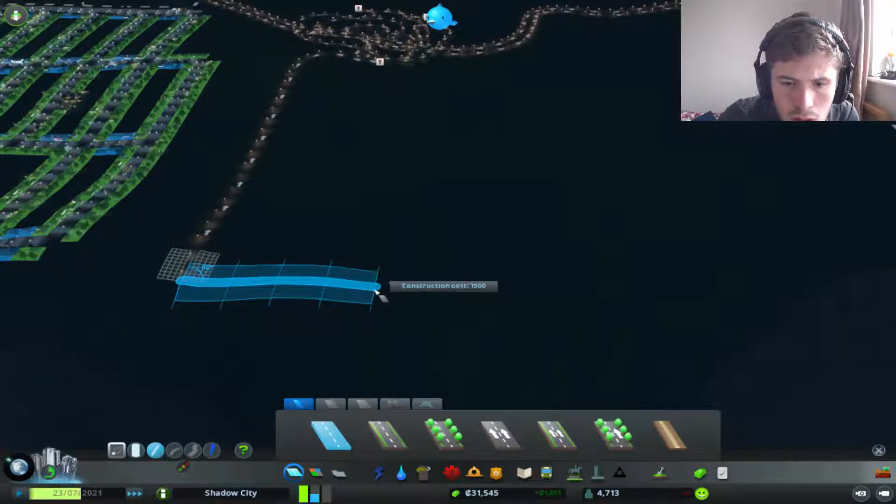
Place a short east-west cross street off the new main road.
{"action": "left_click", "coordinate": [398, 407]}
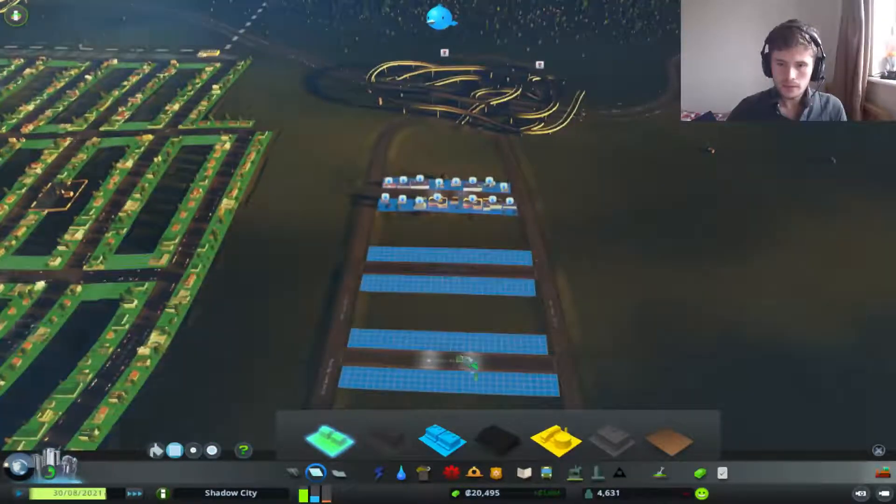
Paint low-density commercial zoning over the cells between the new streets.
{"action": "left_click", "coordinate": [398, 485]}
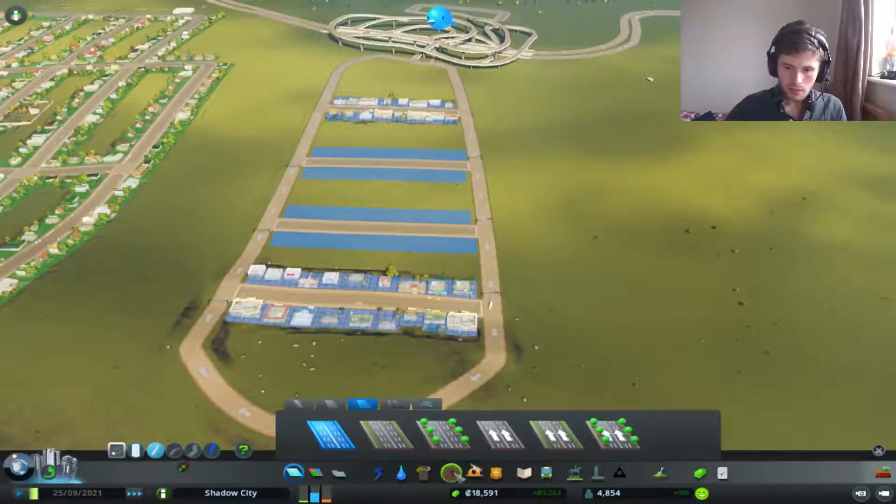
Add a road segment beside the new commercial block.
{"action": "left_click", "coordinate": [545, 473]}
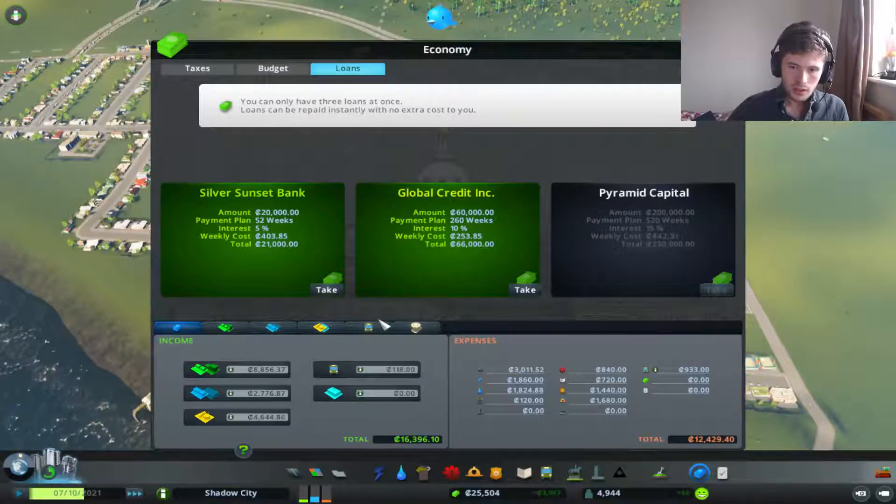
{"action": "left_click", "coordinate": [366, 327]}
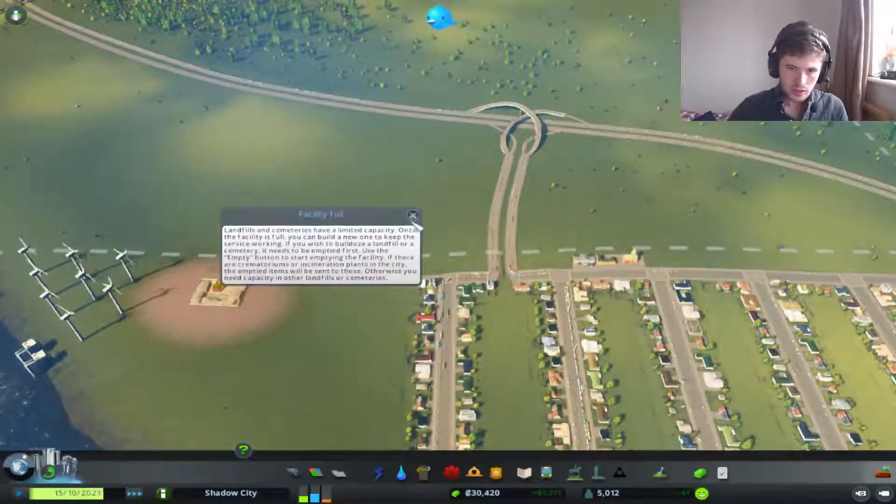
Dismiss the Facility Full notice on the old landfill.
{"action": "left_click", "coordinate": [413, 214]}
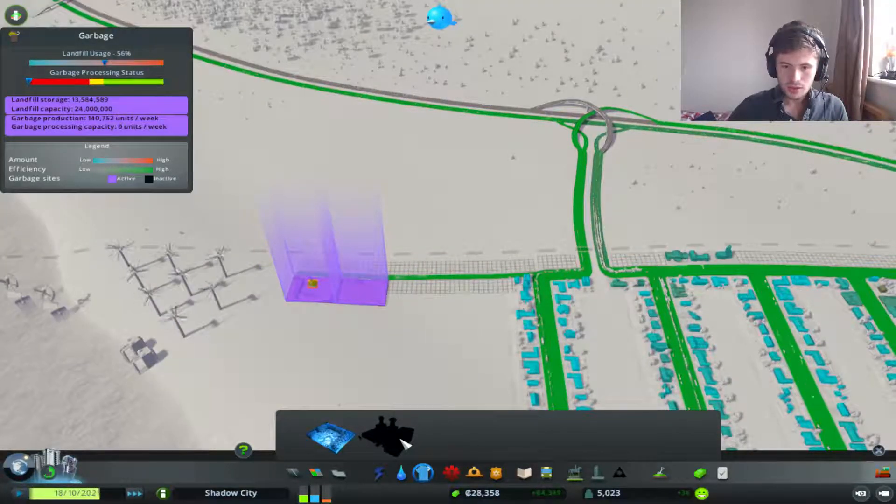
{"action": "mouse_move", "coordinate": [393, 440]}
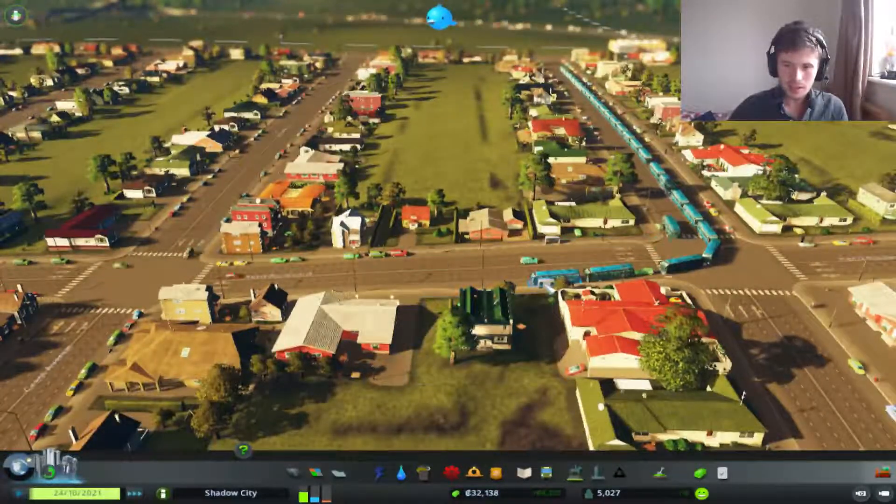
Inspect The Valley Residence household, then review the two bus lines and the empty metro lines list.
{"action": "left_click", "coordinate": [540, 280]}
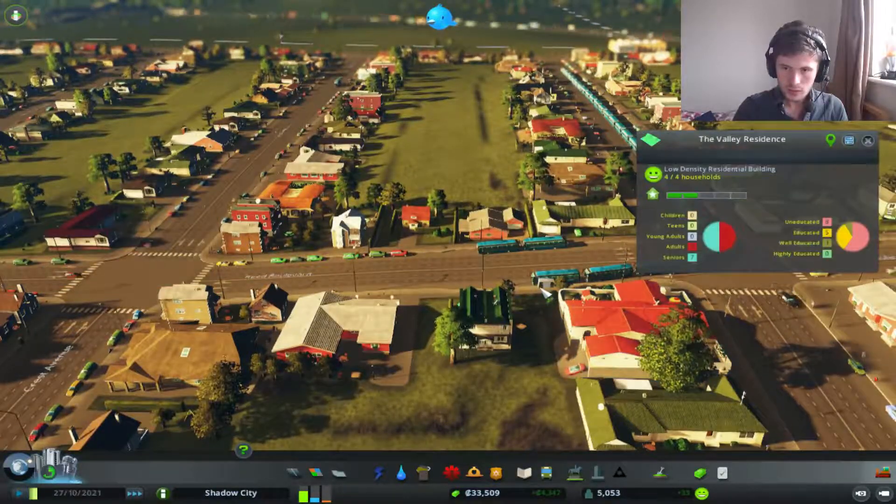
{"action": "left_click", "coordinate": [547, 475]}
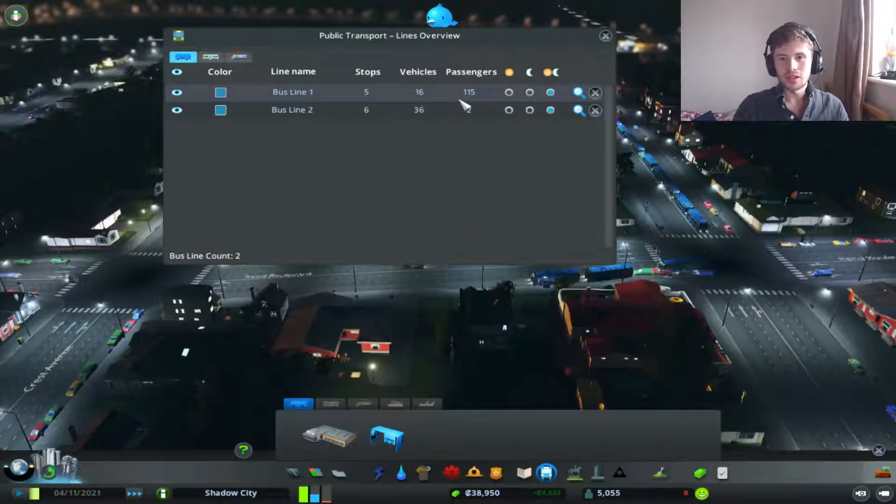
{"action": "left_click", "coordinate": [211, 57]}
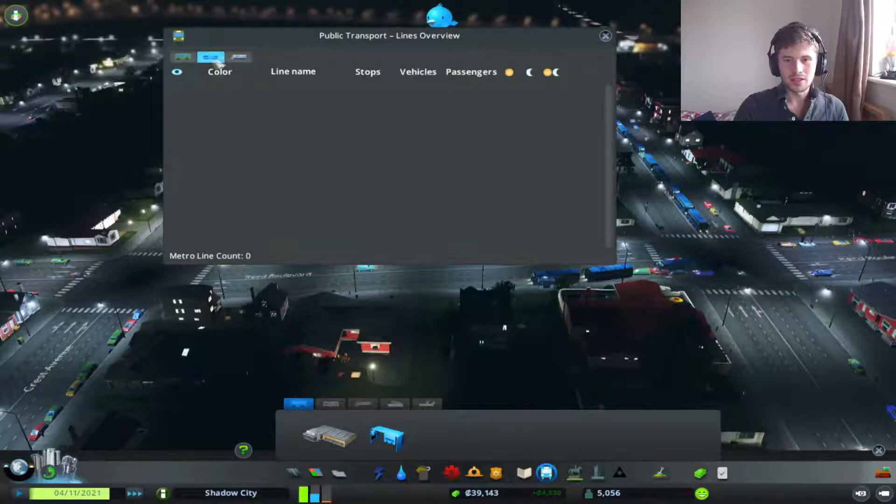
{"action": "left_click", "coordinate": [606, 35]}
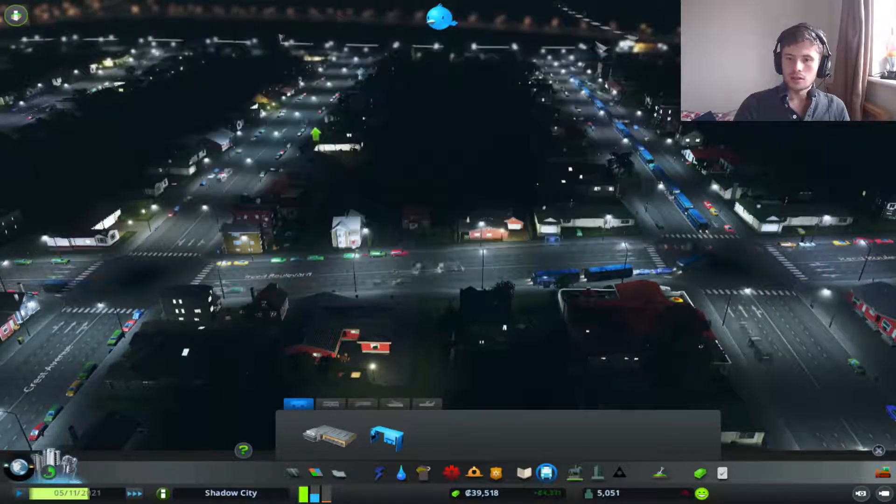